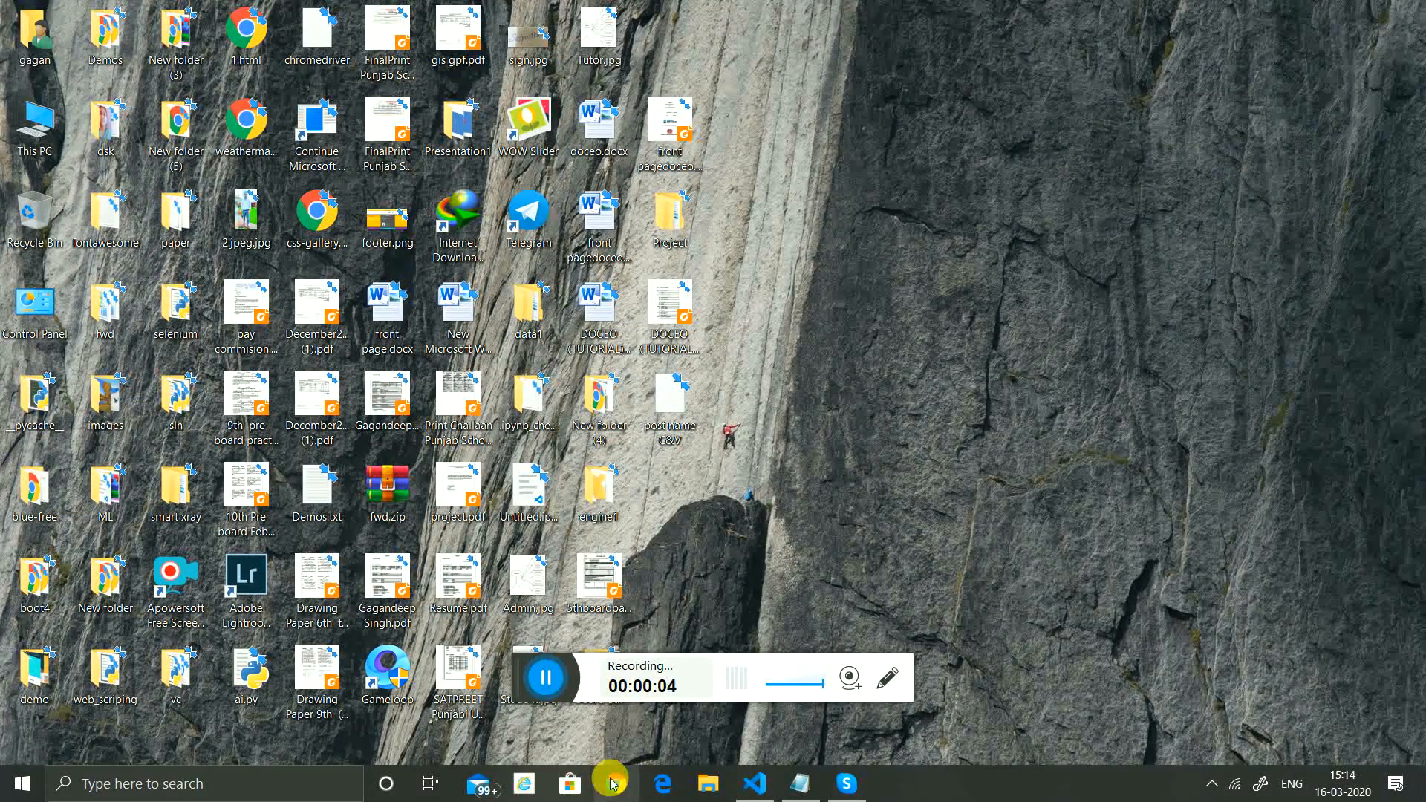
Launch Chrome and run a Google search for 'git bash download'.
left_click(615, 783)
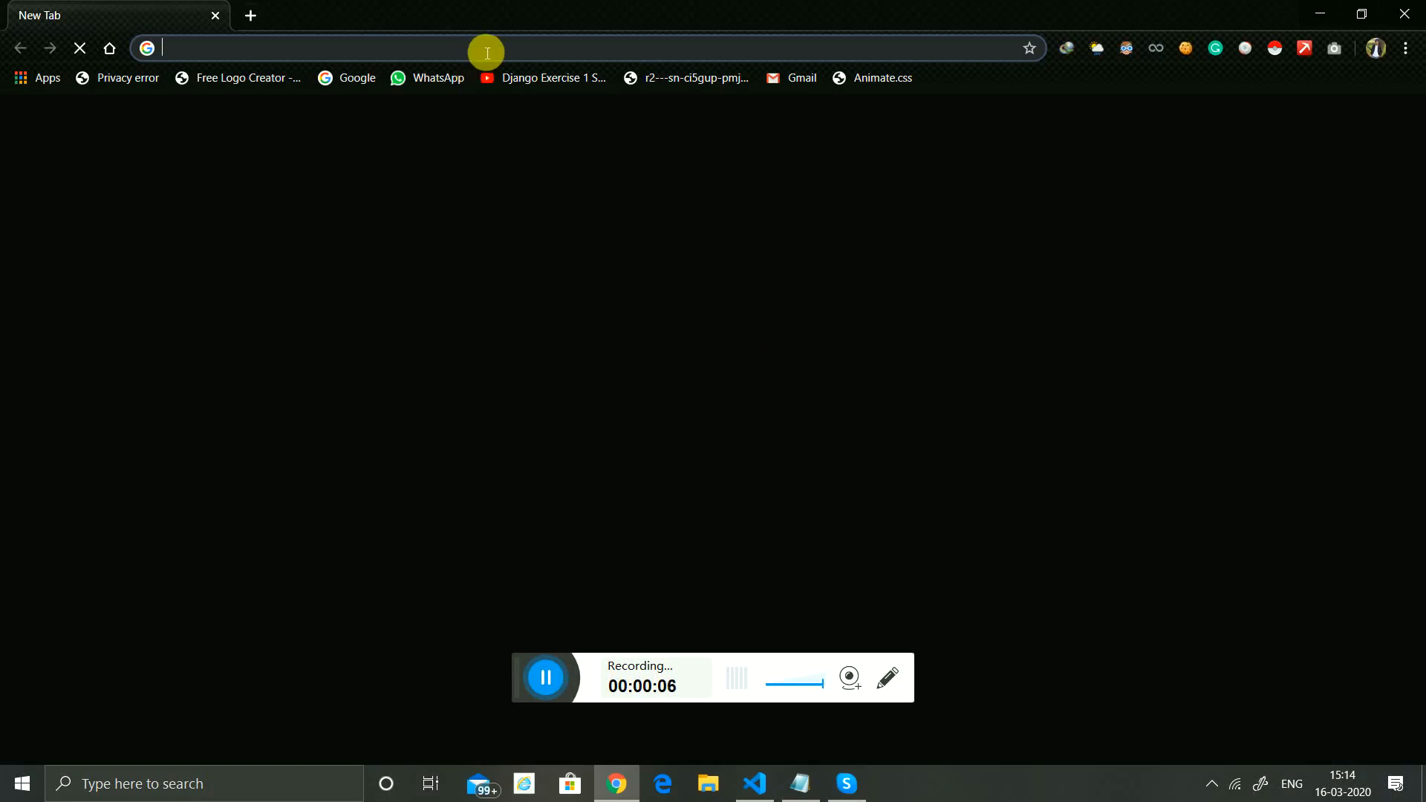
type("github.com/GuriSandal")
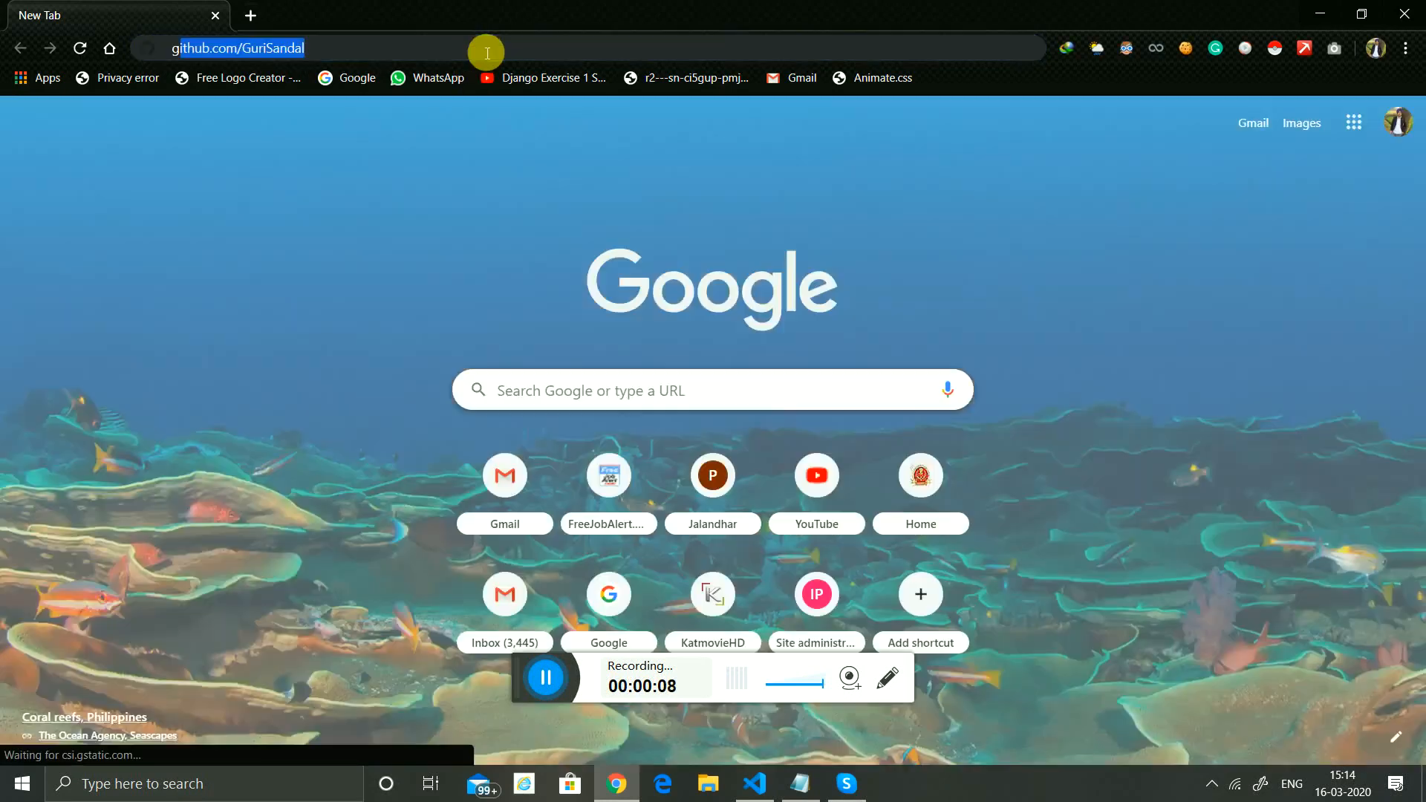
type("git bash commands for windwos")
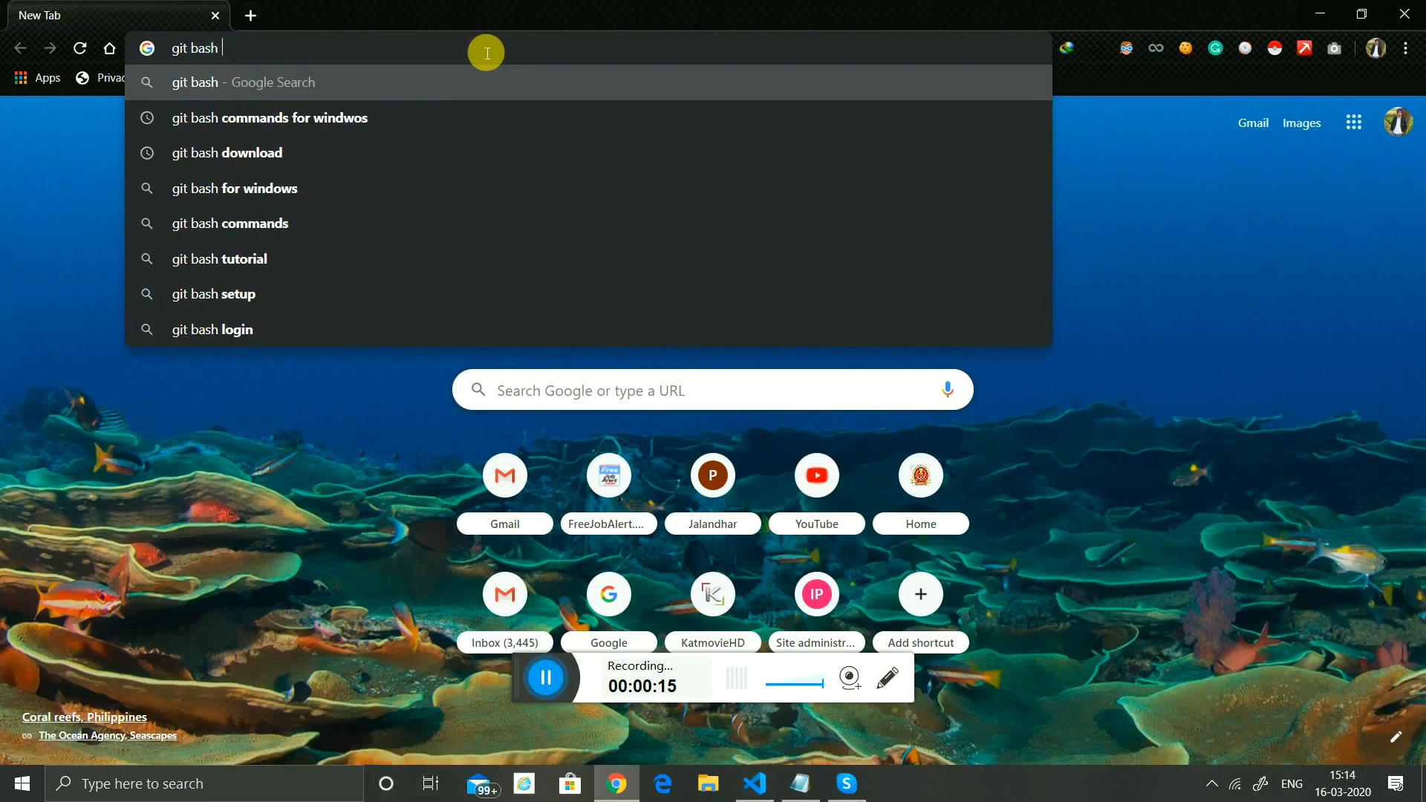
left_click(245, 153)
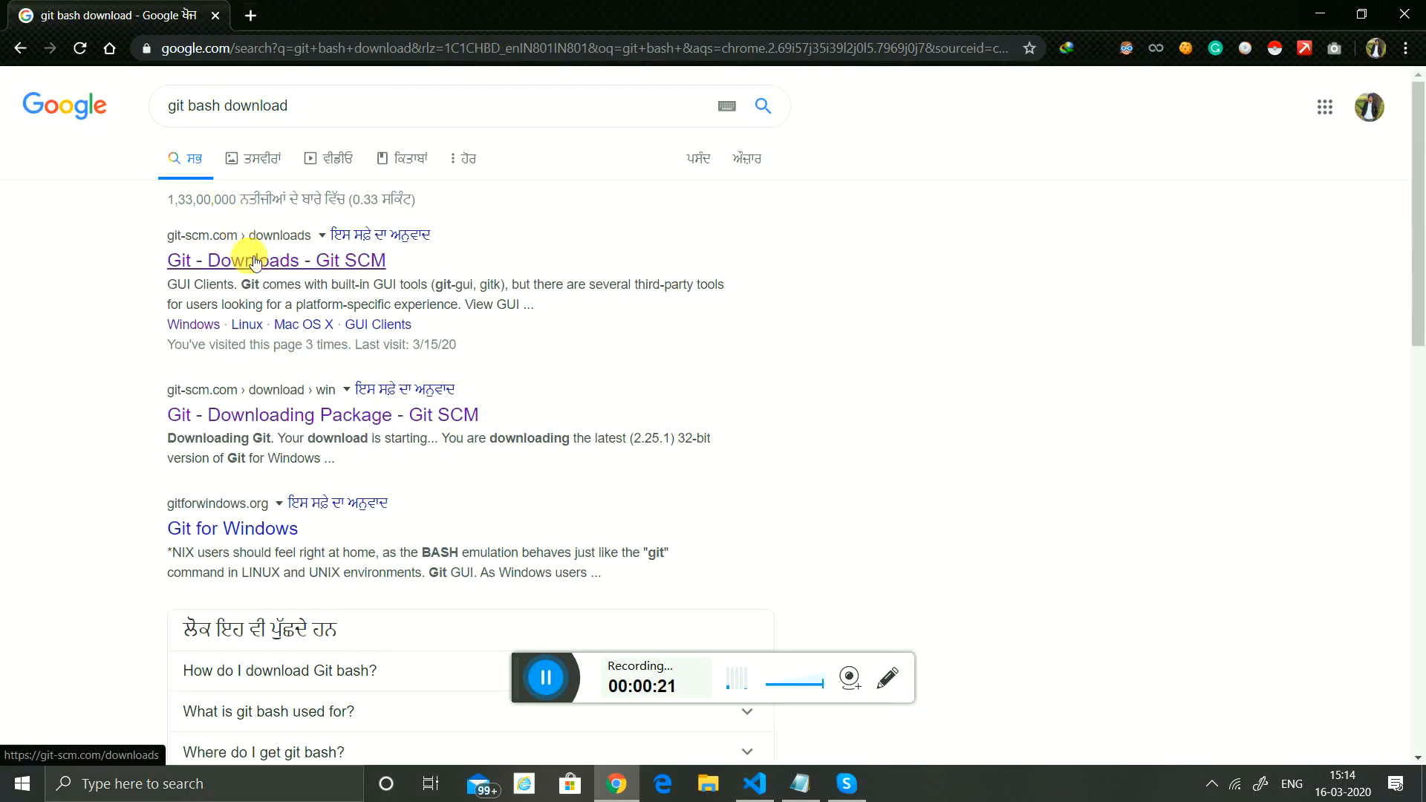
Follow the Git - Downloads result to the Git SCM Windows download page.
left_click(275, 260)
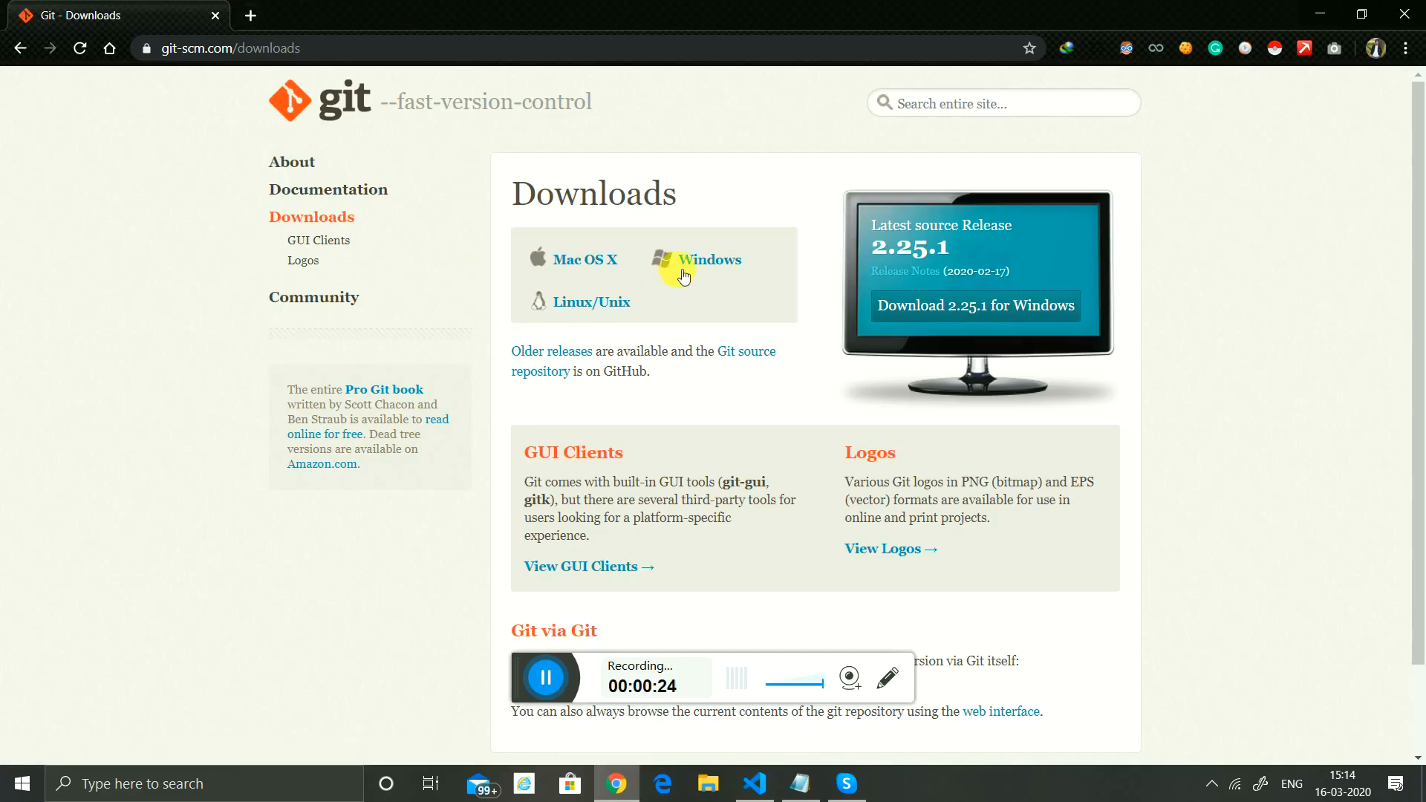
left_click(709, 260)
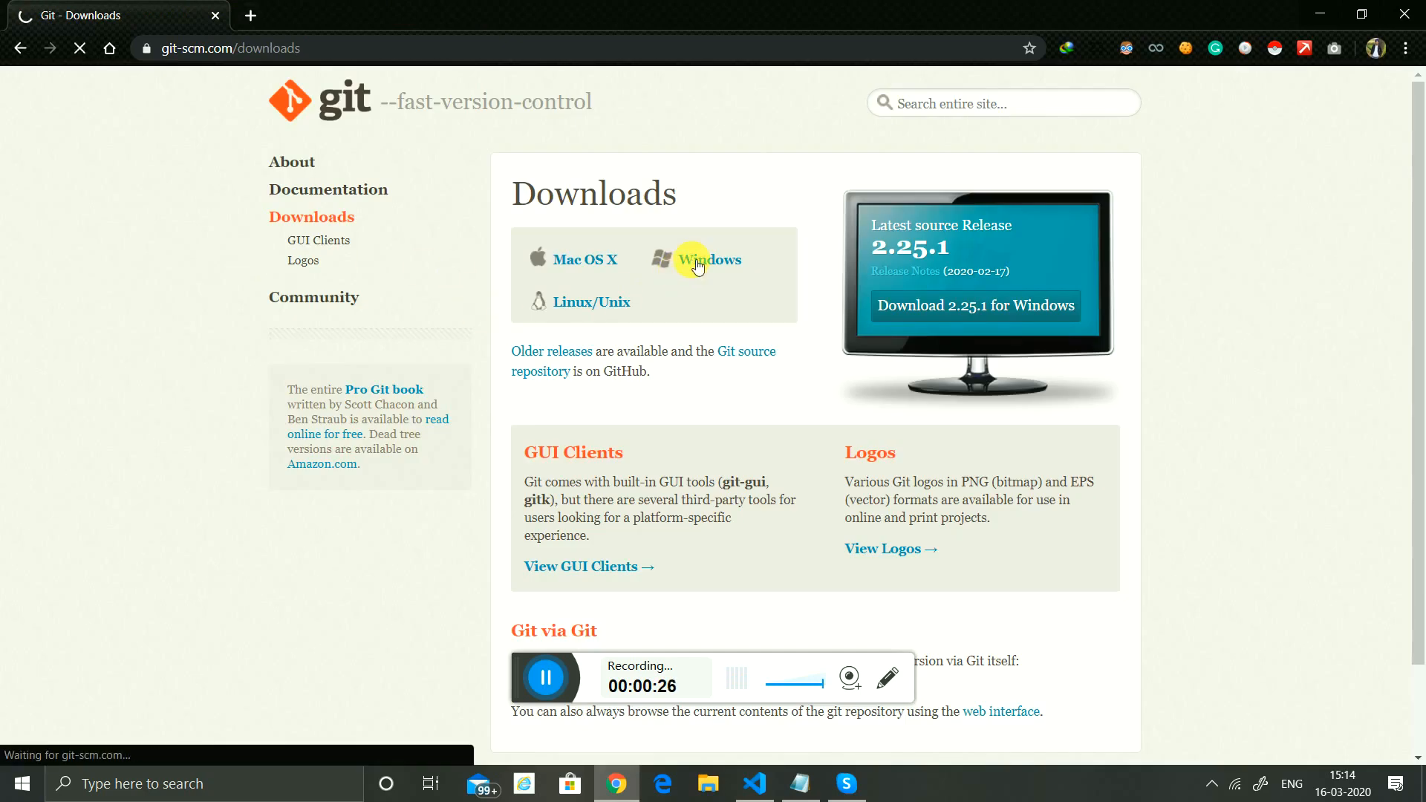
left_click(710, 260)
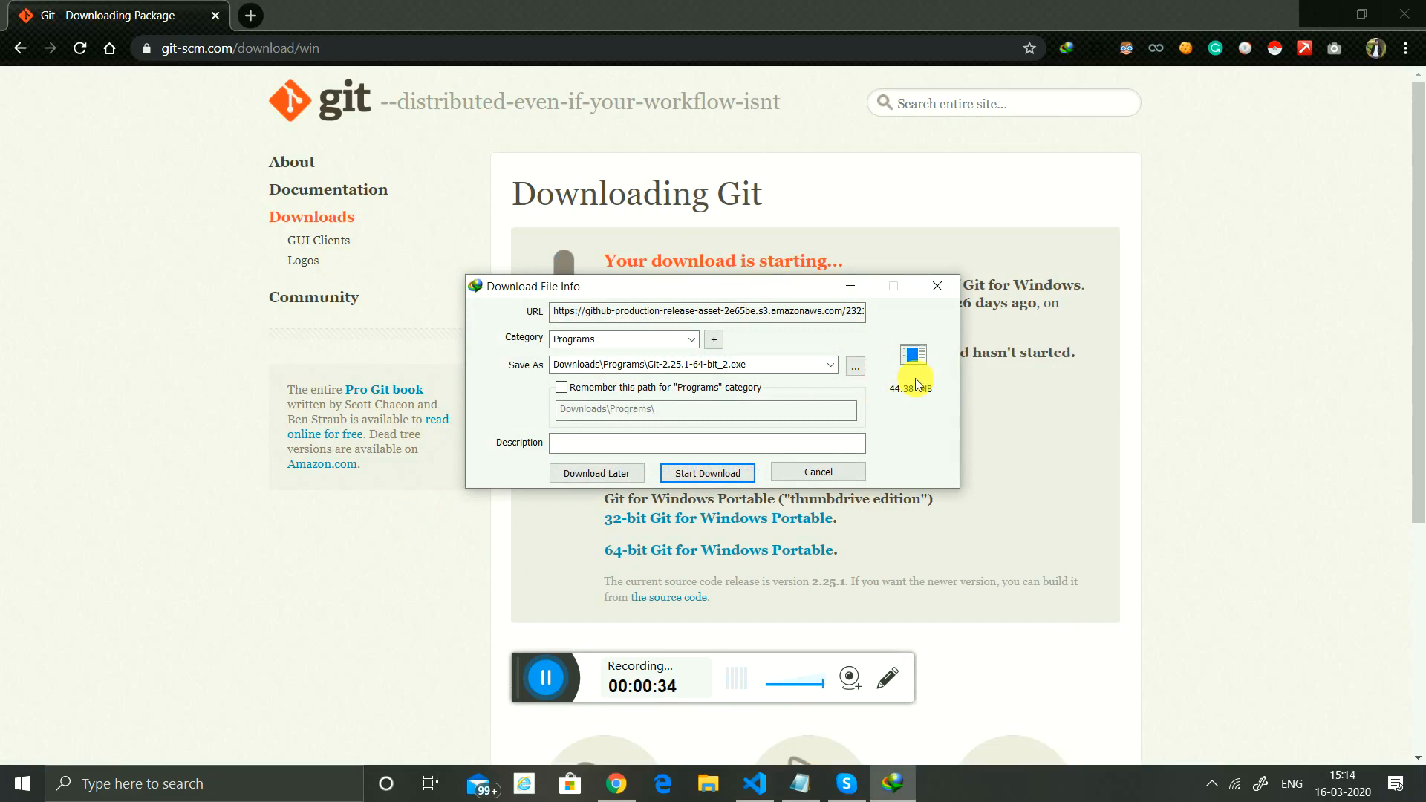
mouse_move(853, 471)
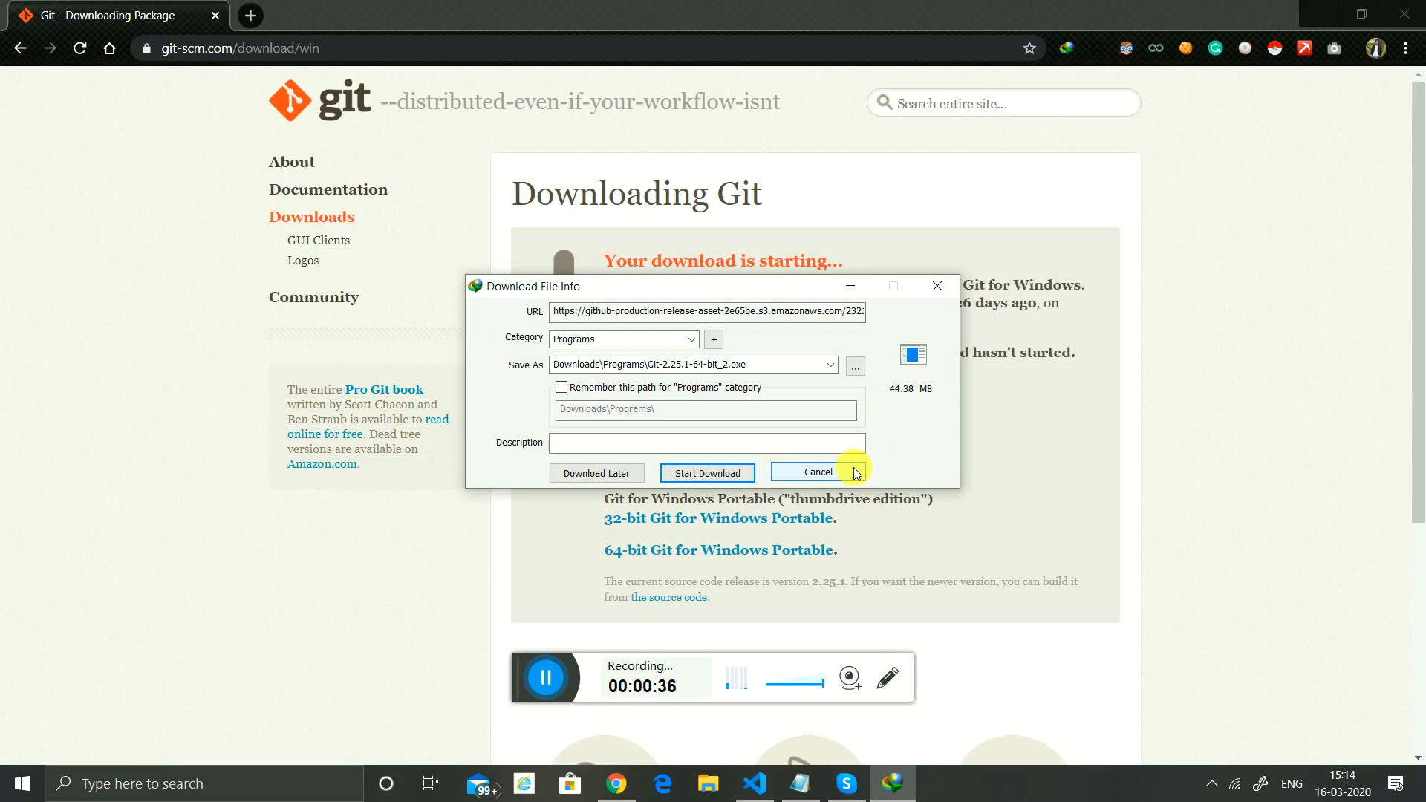
Decline re-downloading the installer in IDM and bring up the IDM downloads list.
left_click(816, 472)
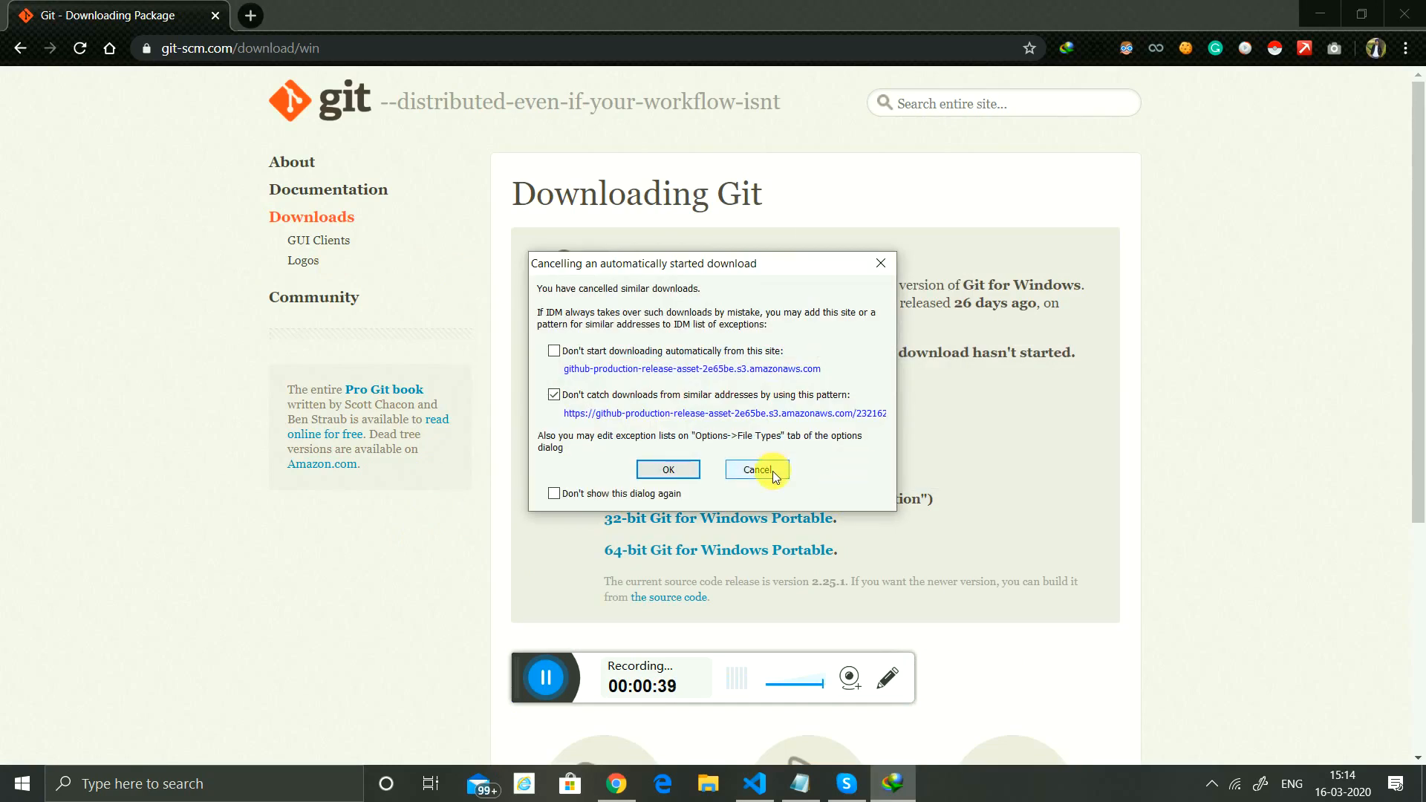
left_click(756, 471)
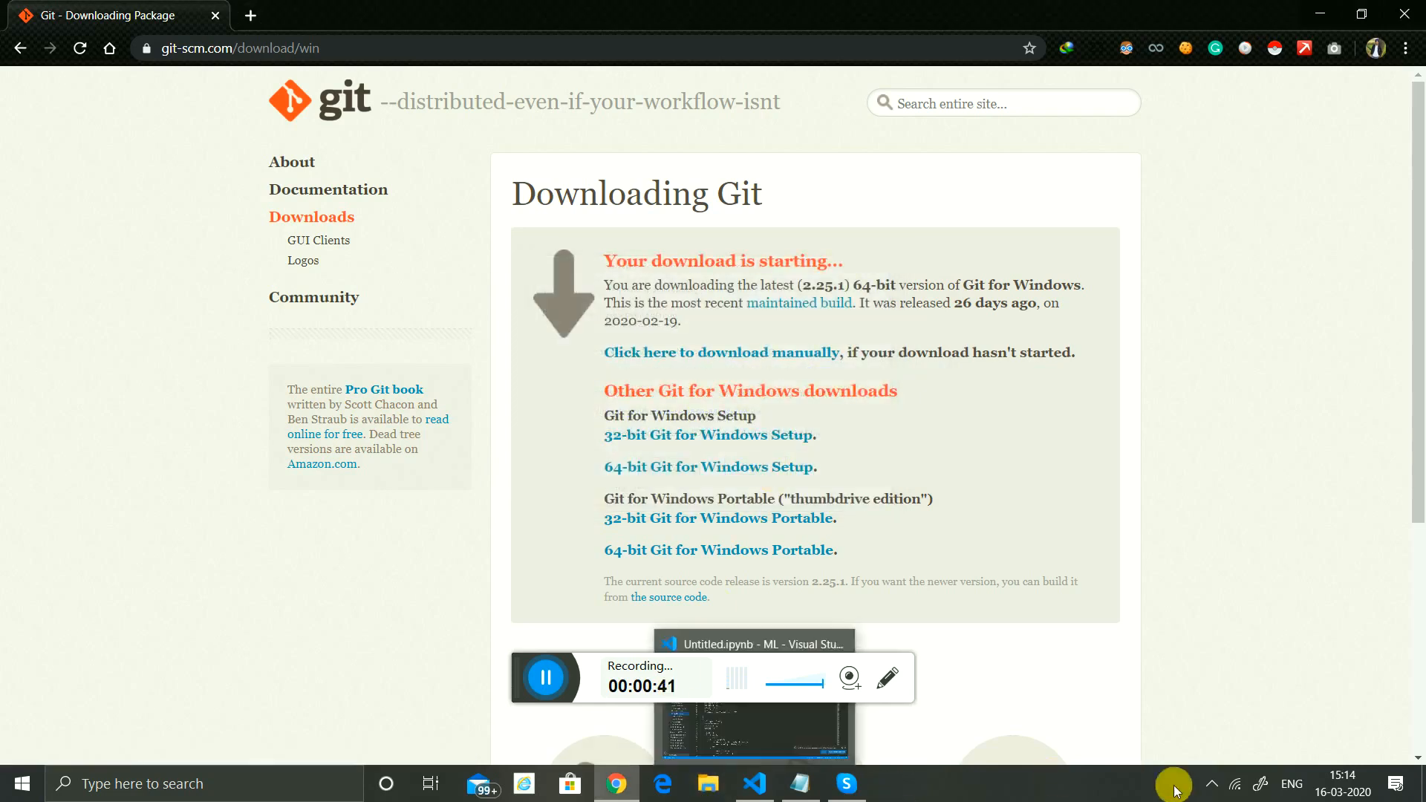
left_click(1213, 783)
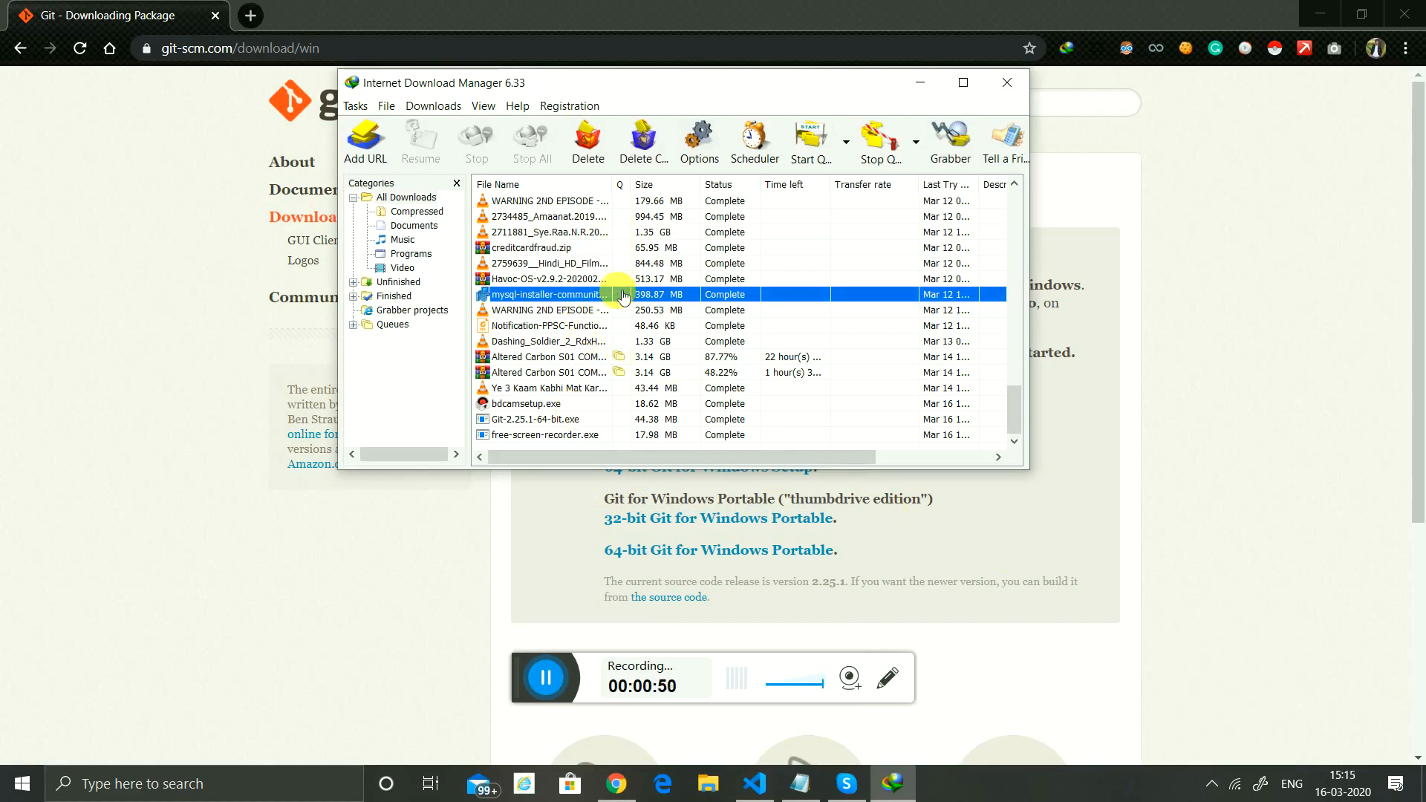
Show the Downloads\Programs folder holding Git-2.25.1-64-bit.exe via IDM's Open folder.
right_click(546, 294)
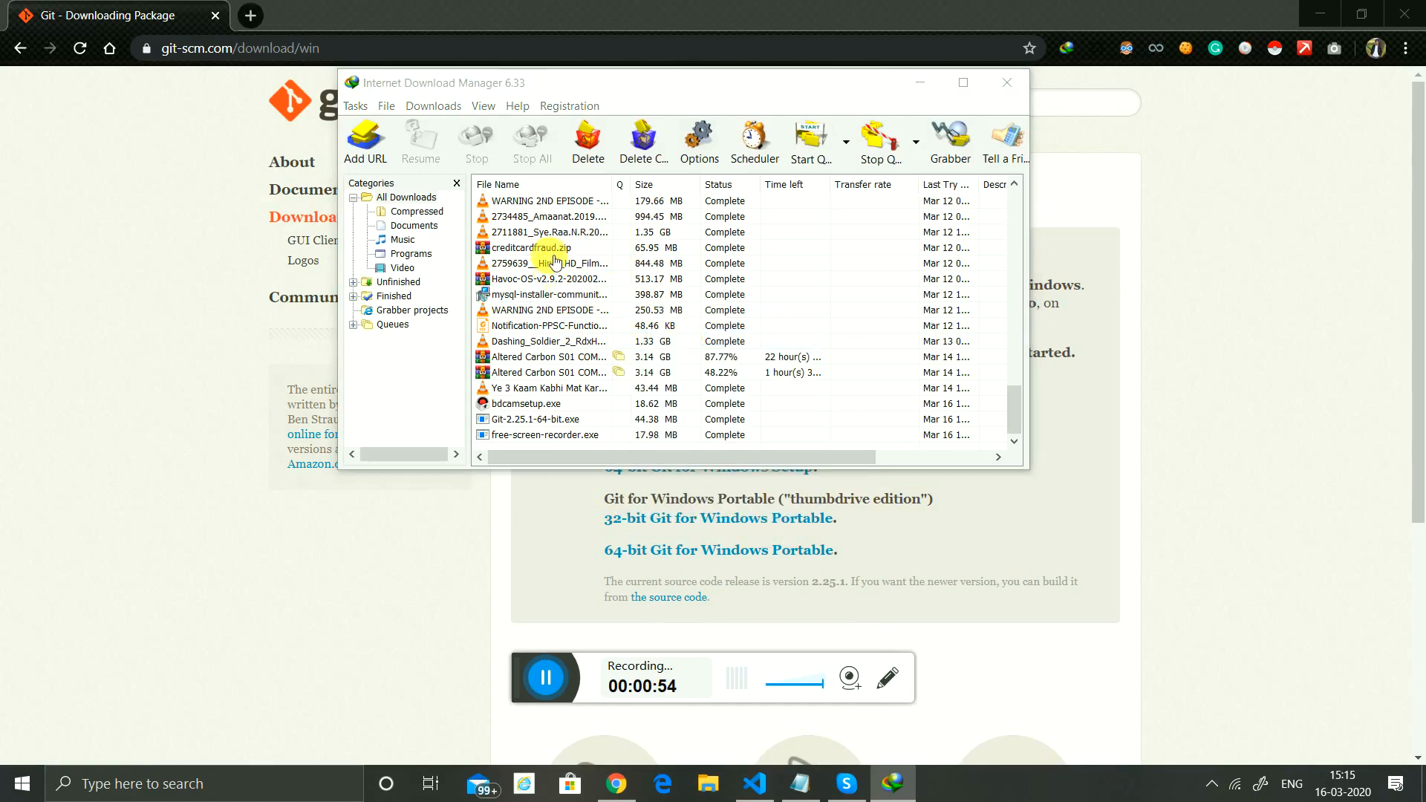
left_click(707, 783)
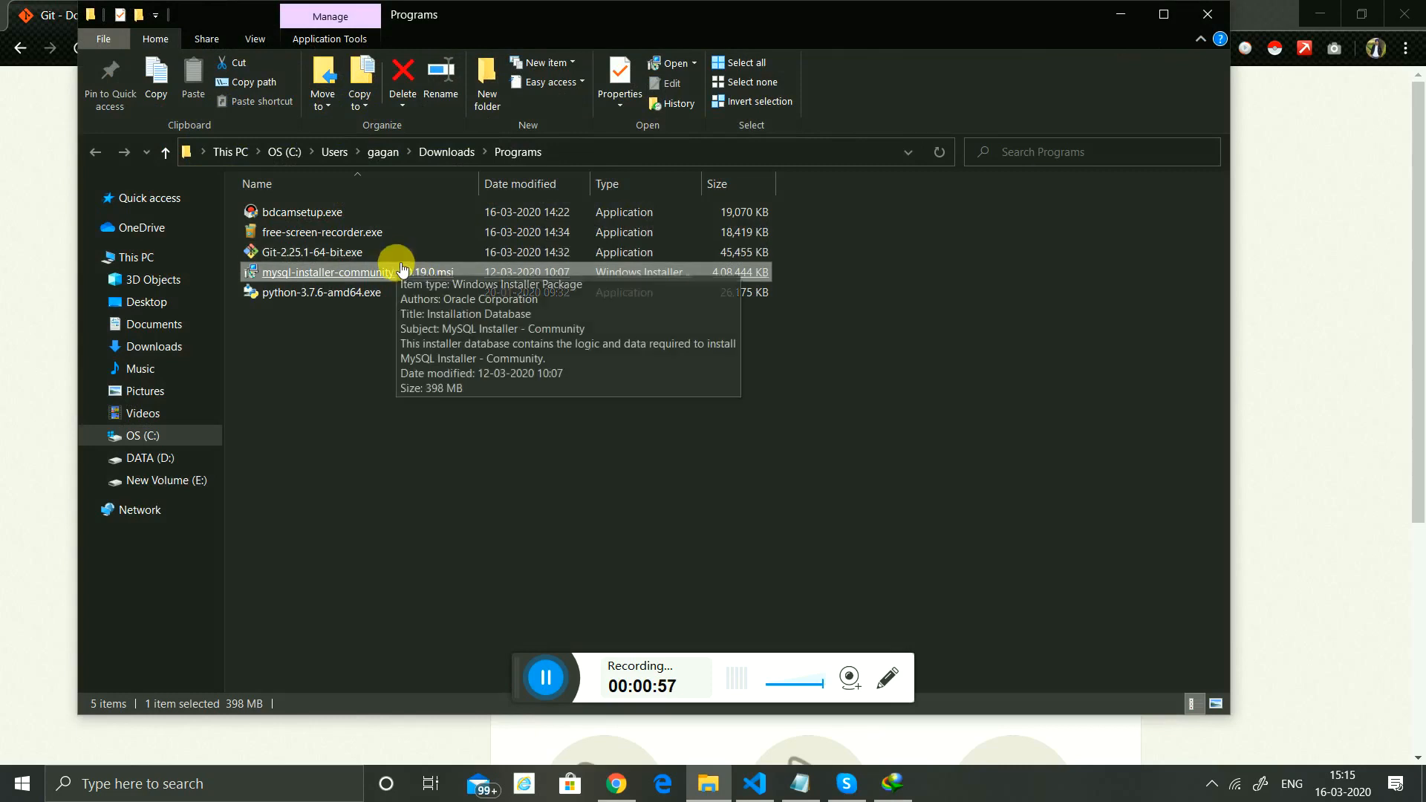
mouse_move(362, 270)
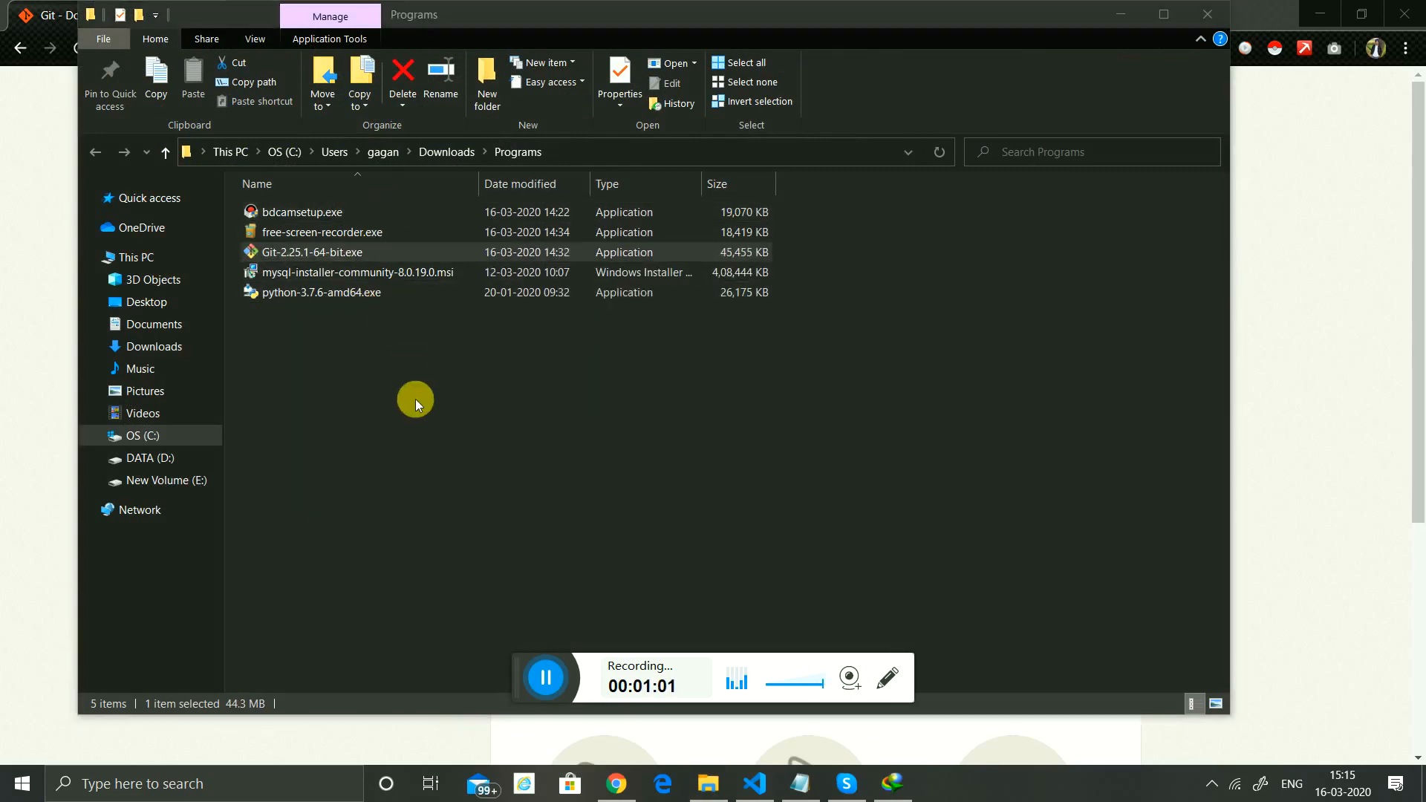
mouse_move(577, 505)
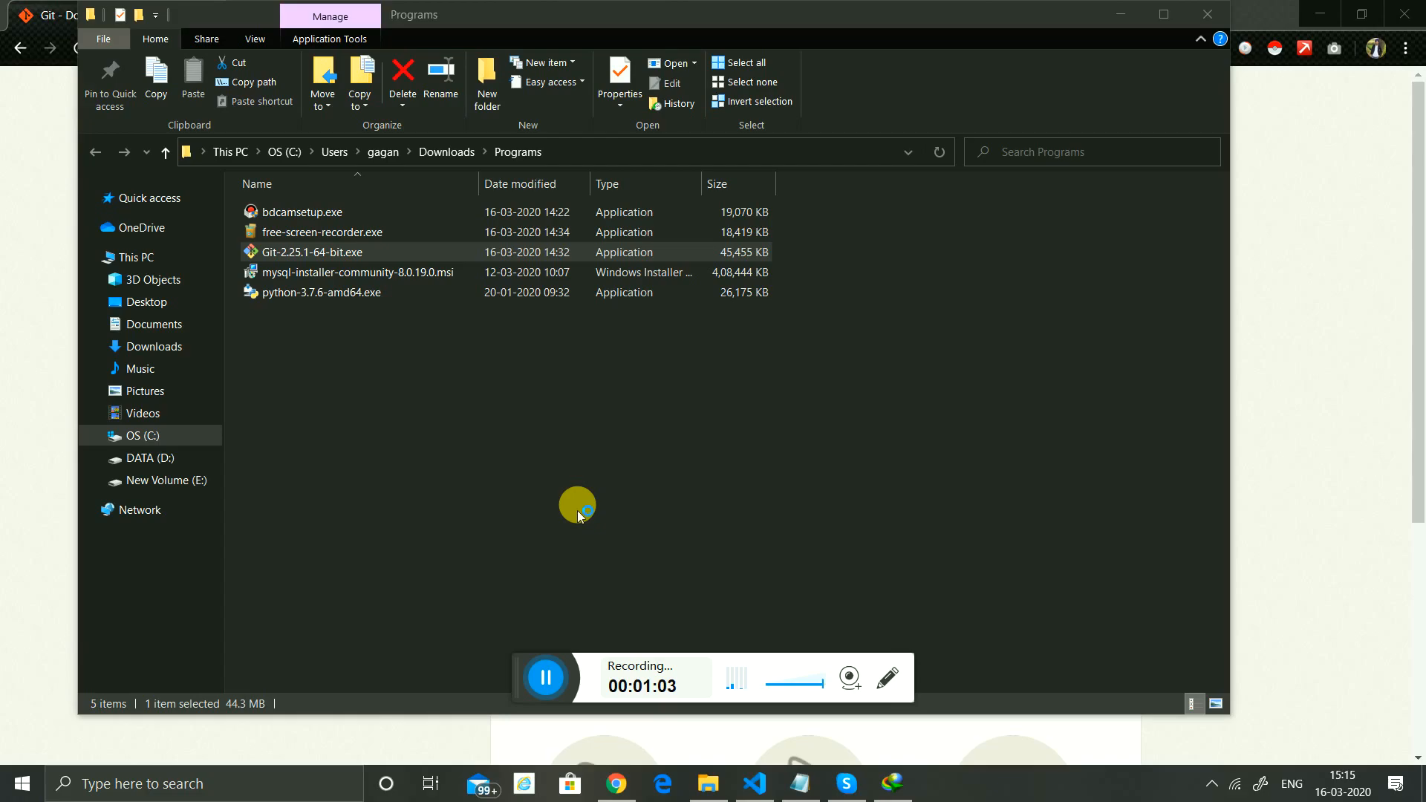
Launch Git-2.25.1-64-bit.exe and quit the setup before installing, confirming Exit Setup.
double_click(311, 253)
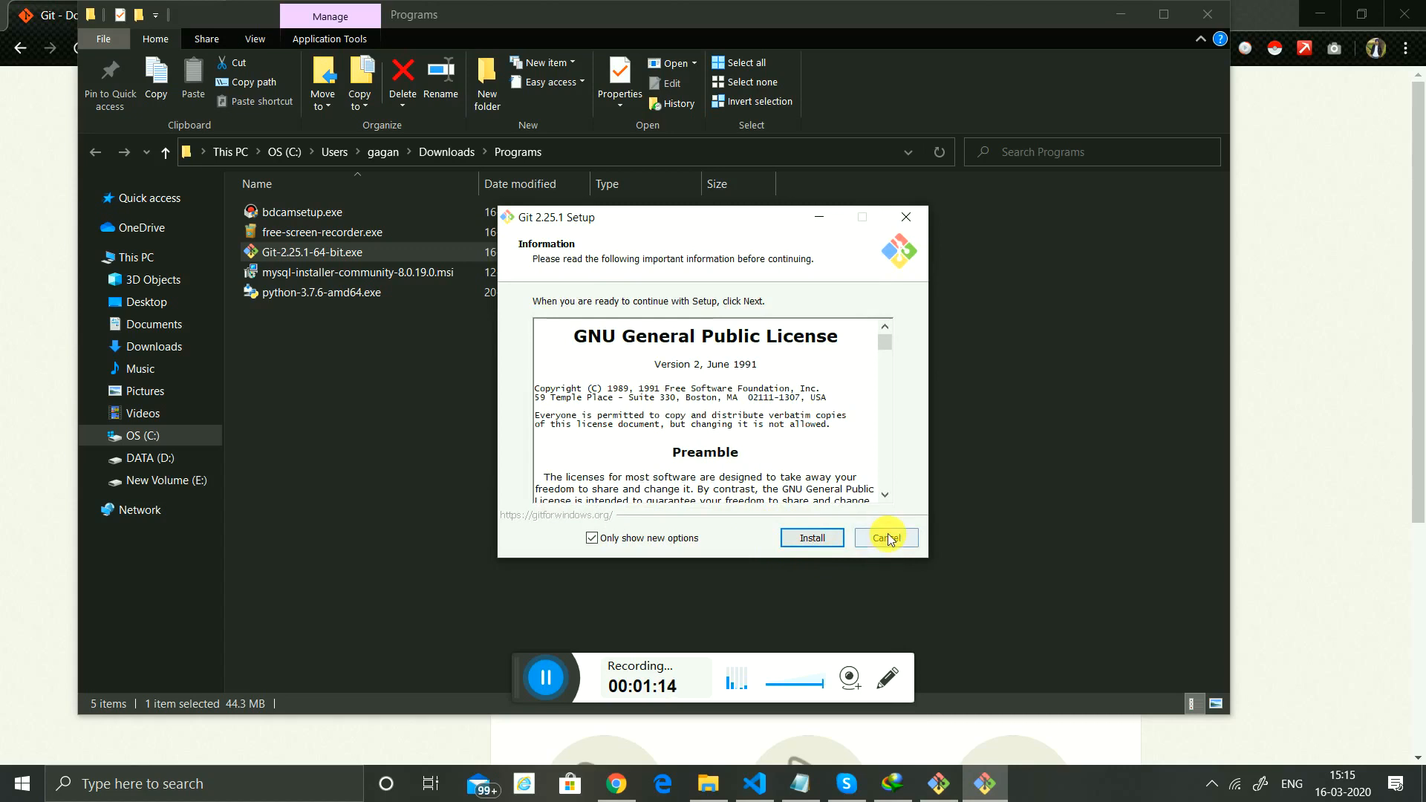
left_click(884, 538)
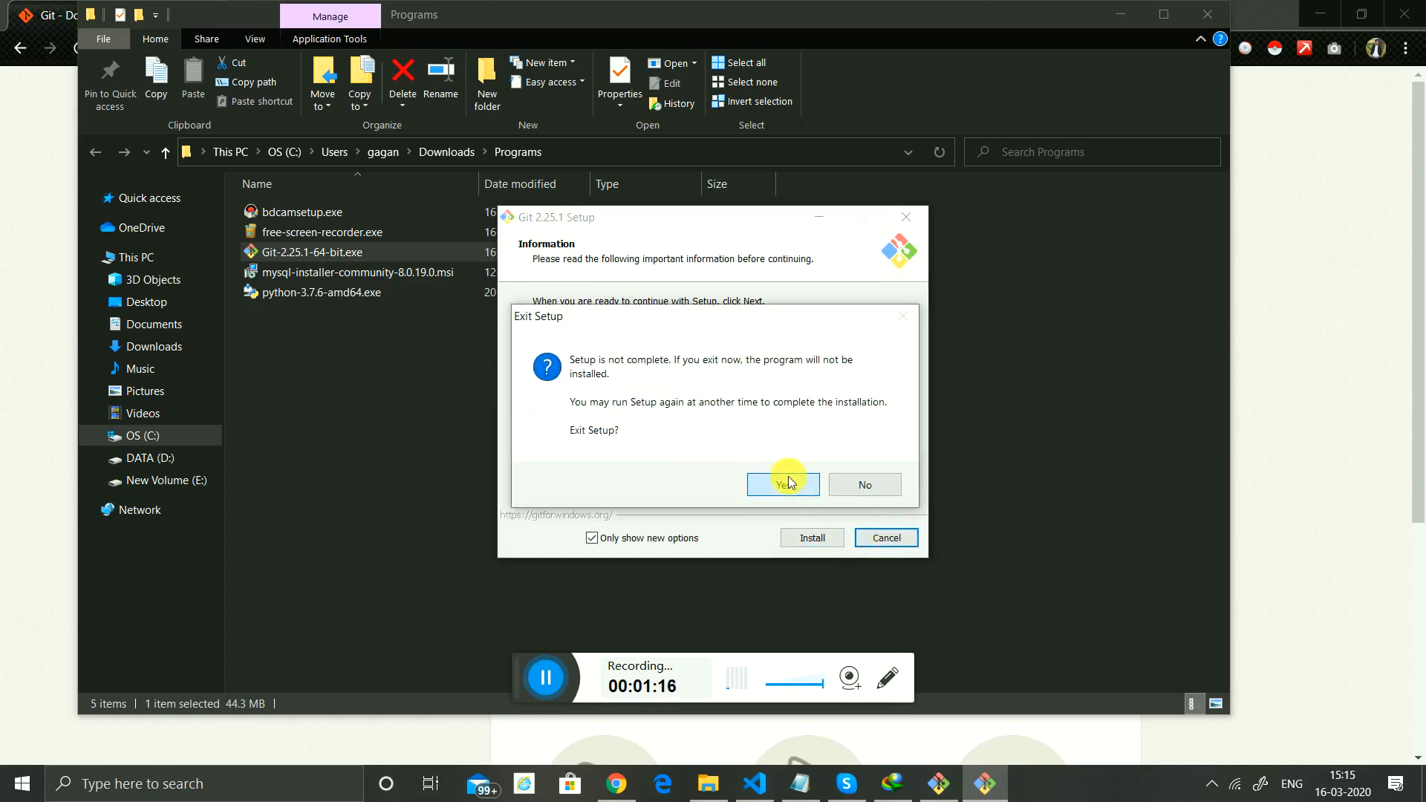
left_click(863, 484)
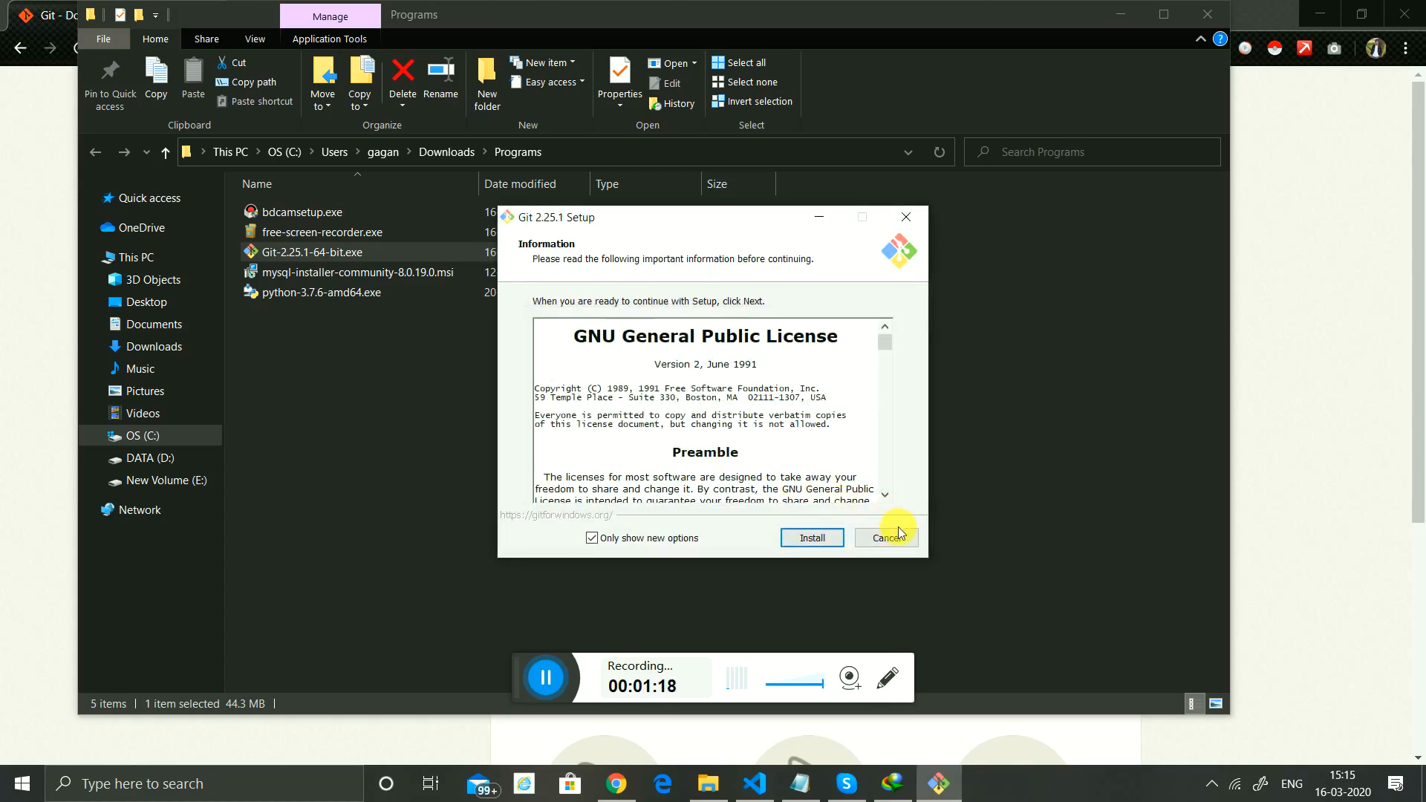
left_click(882, 538)
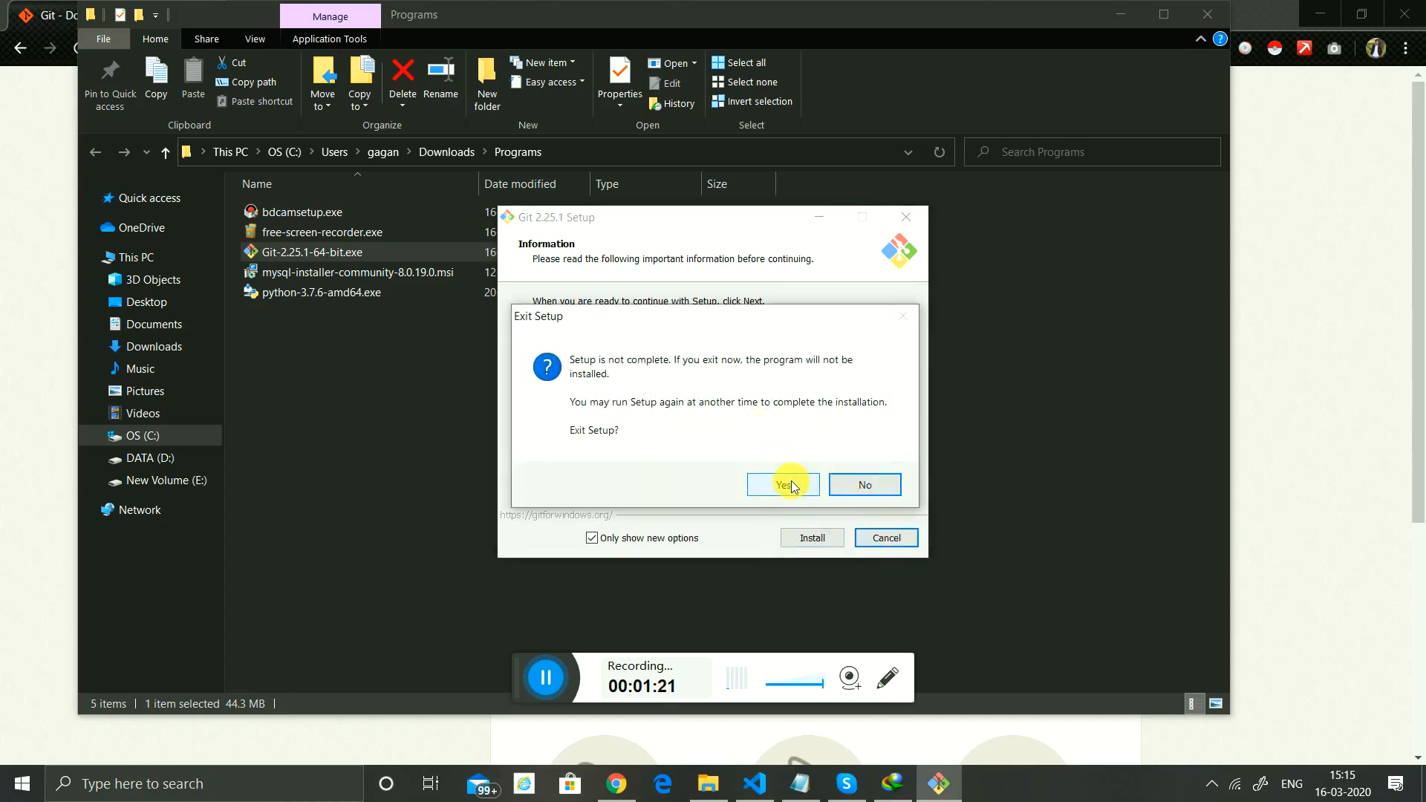
left_click(777, 484)
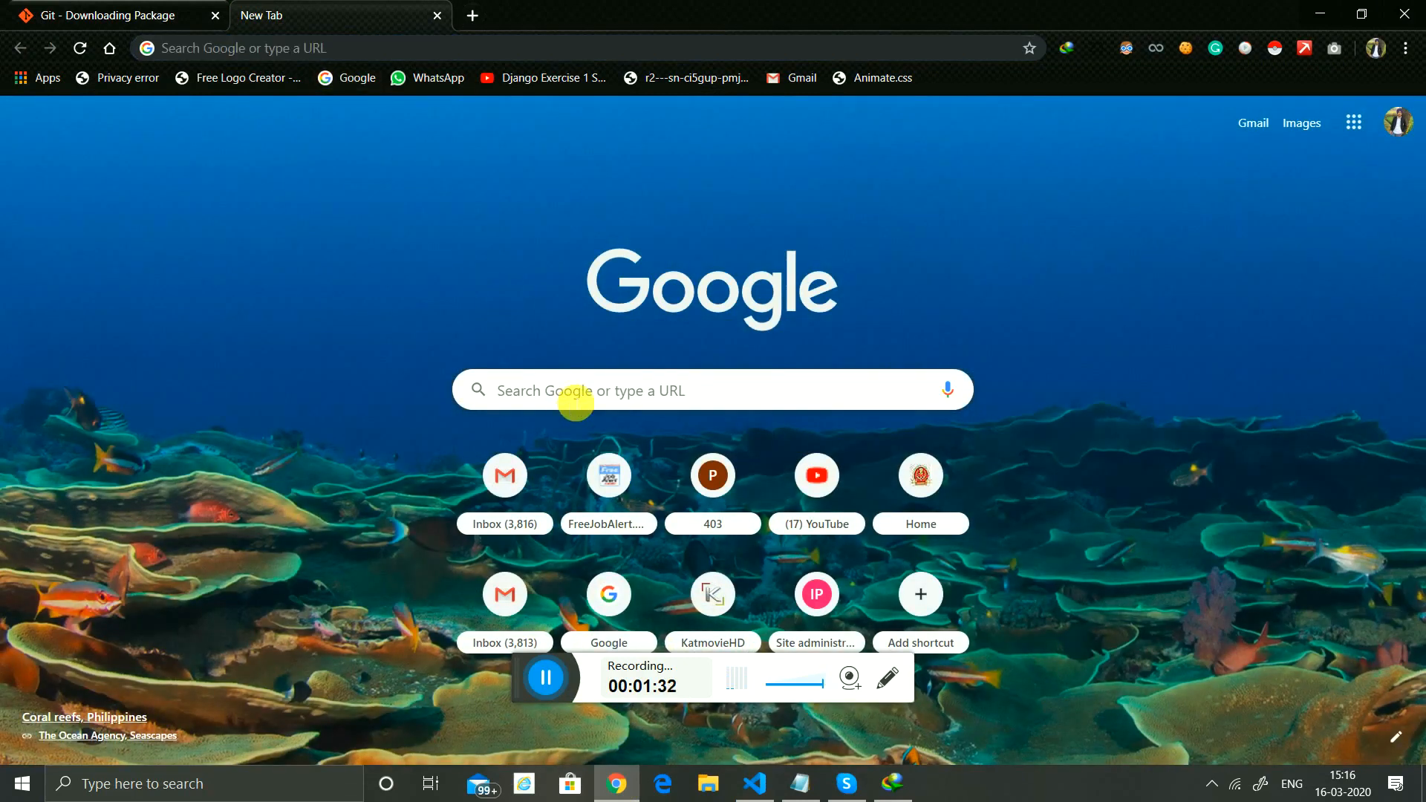
Search Google for Bitbucket and follow the bitbucket.org Log in link to the dashboard.
type("bitbucket download")
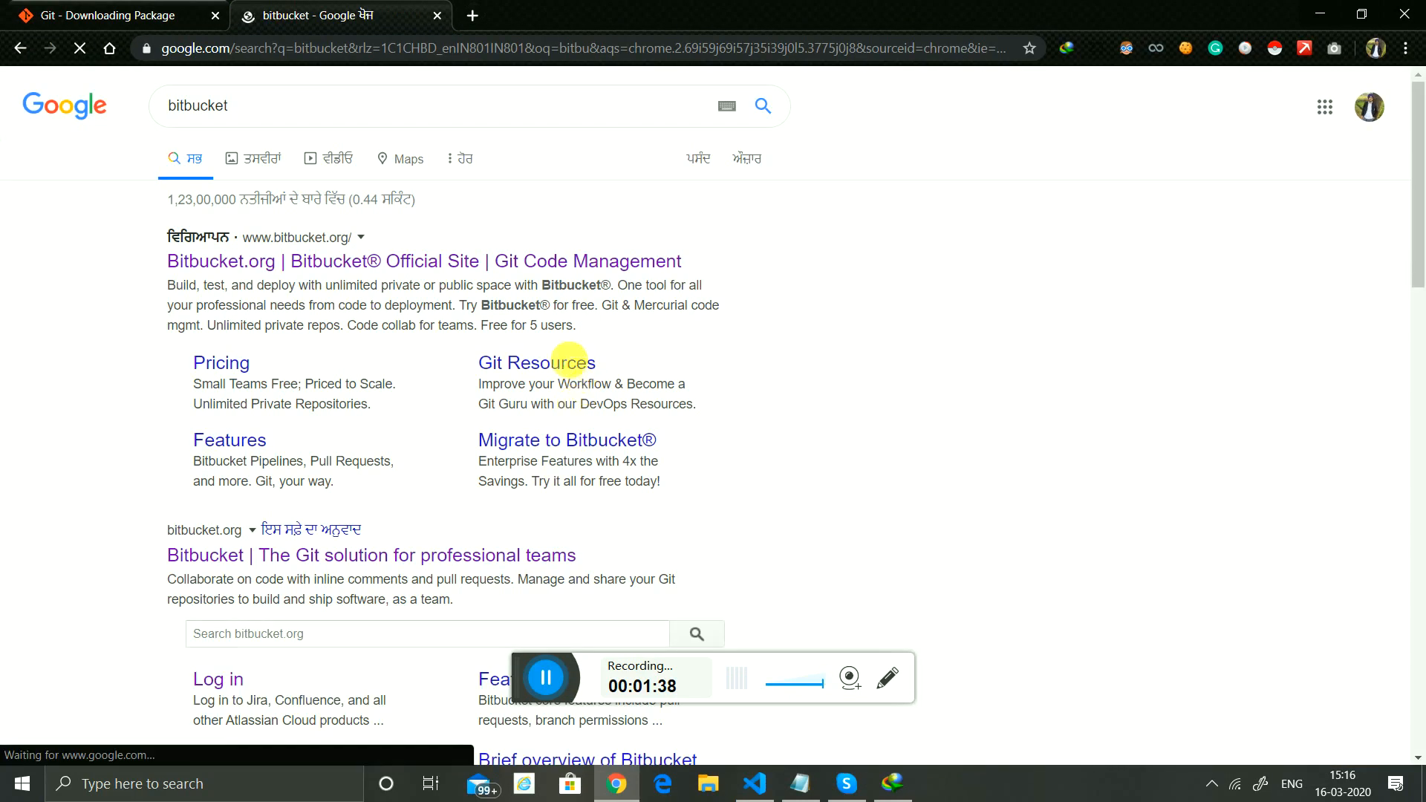
scroll("down", 3)
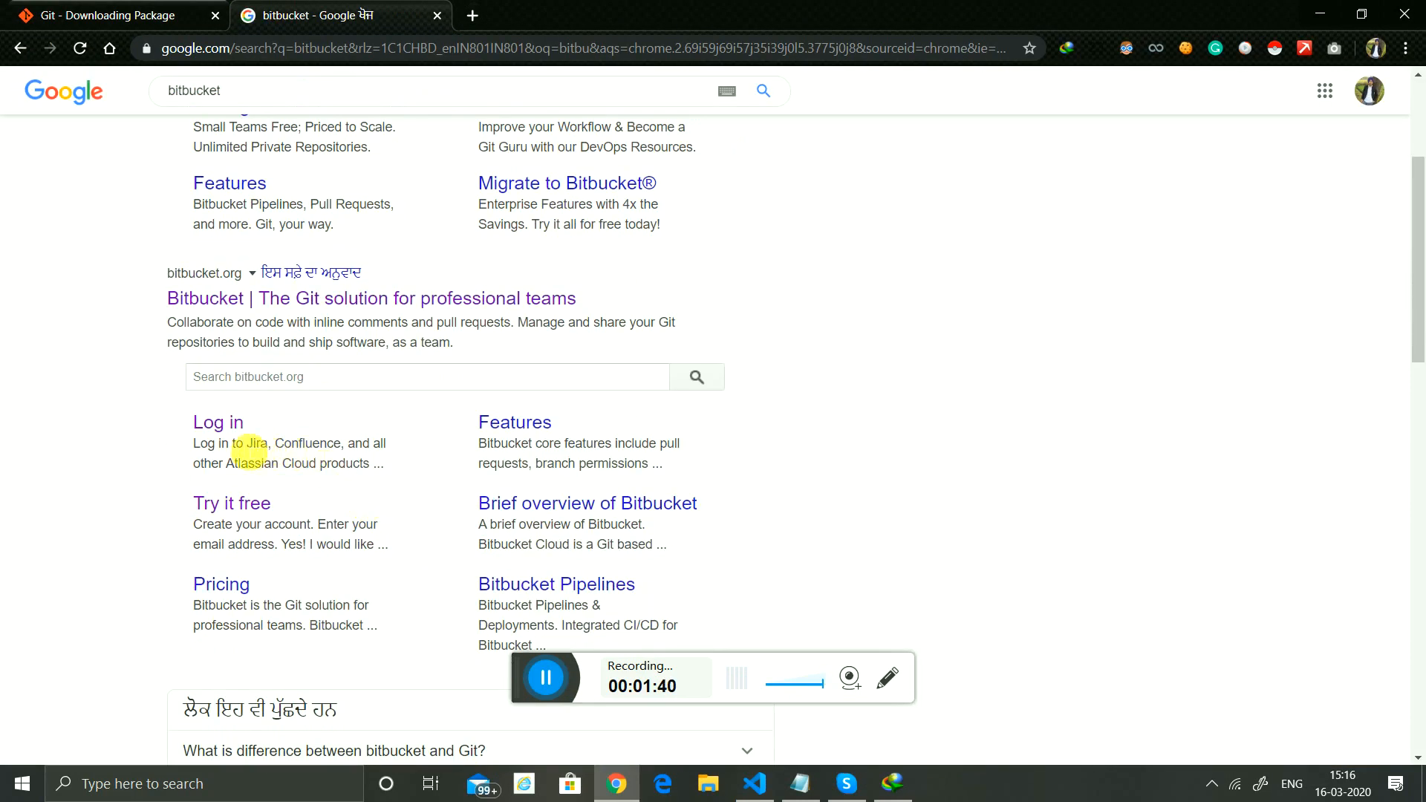
left_click(217, 421)
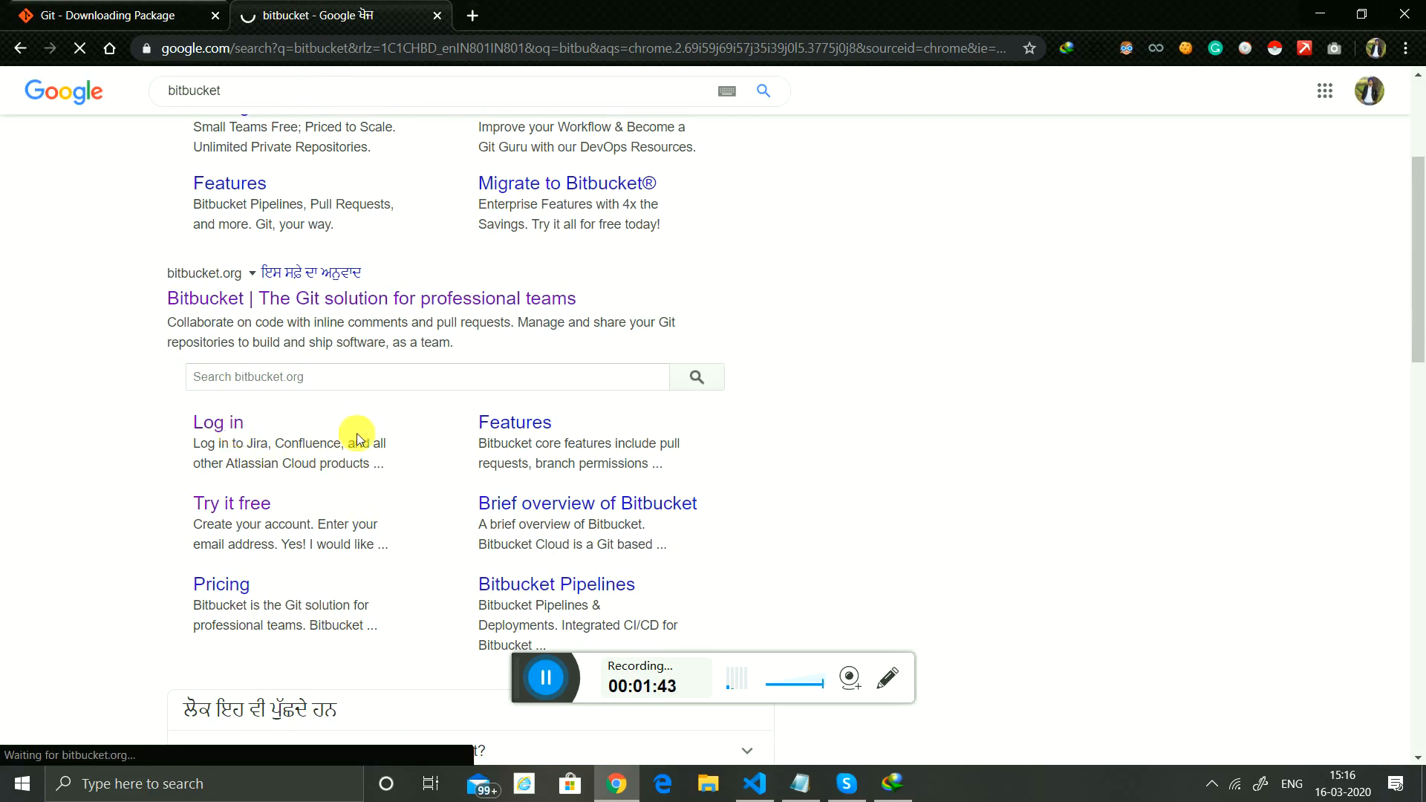
left_click(217, 422)
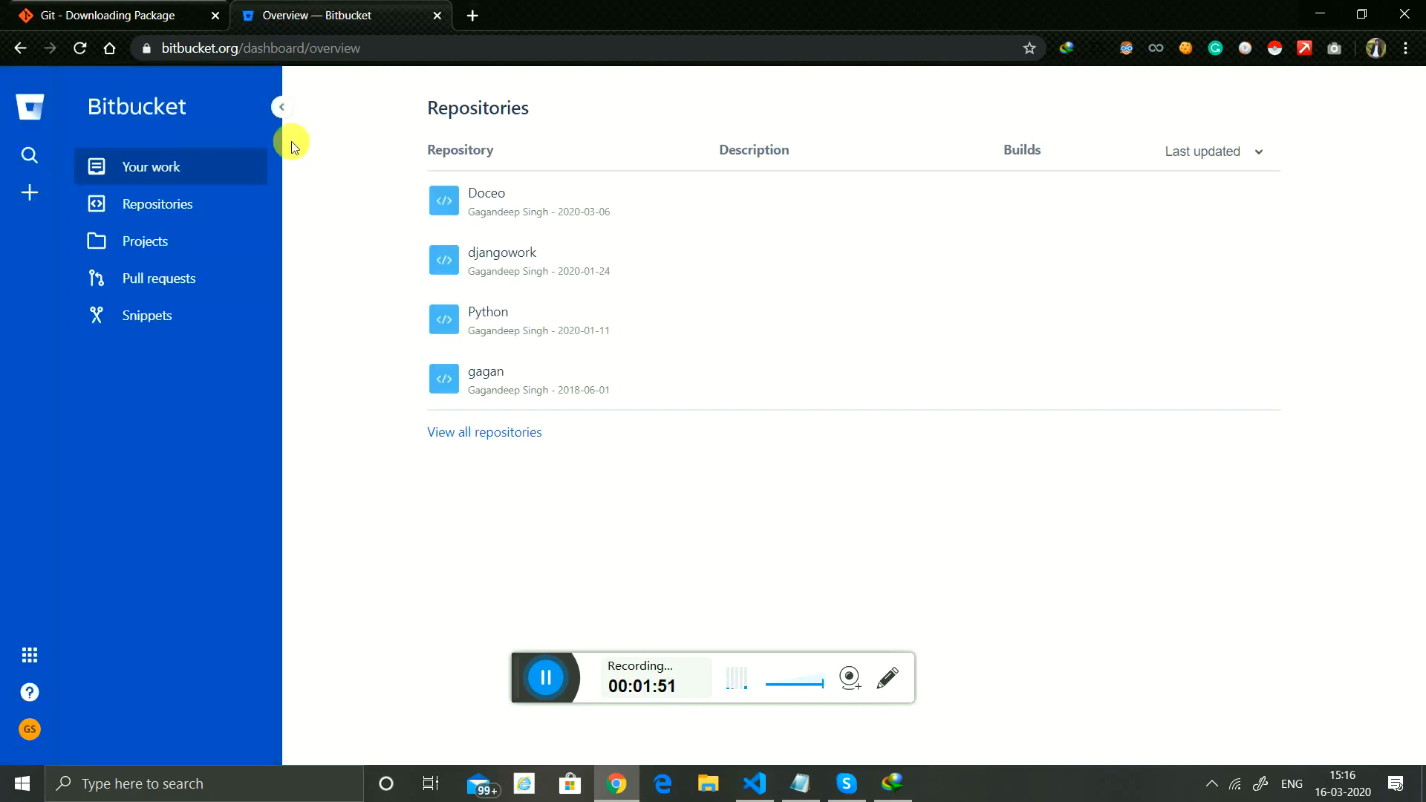
mouse_move(30, 730)
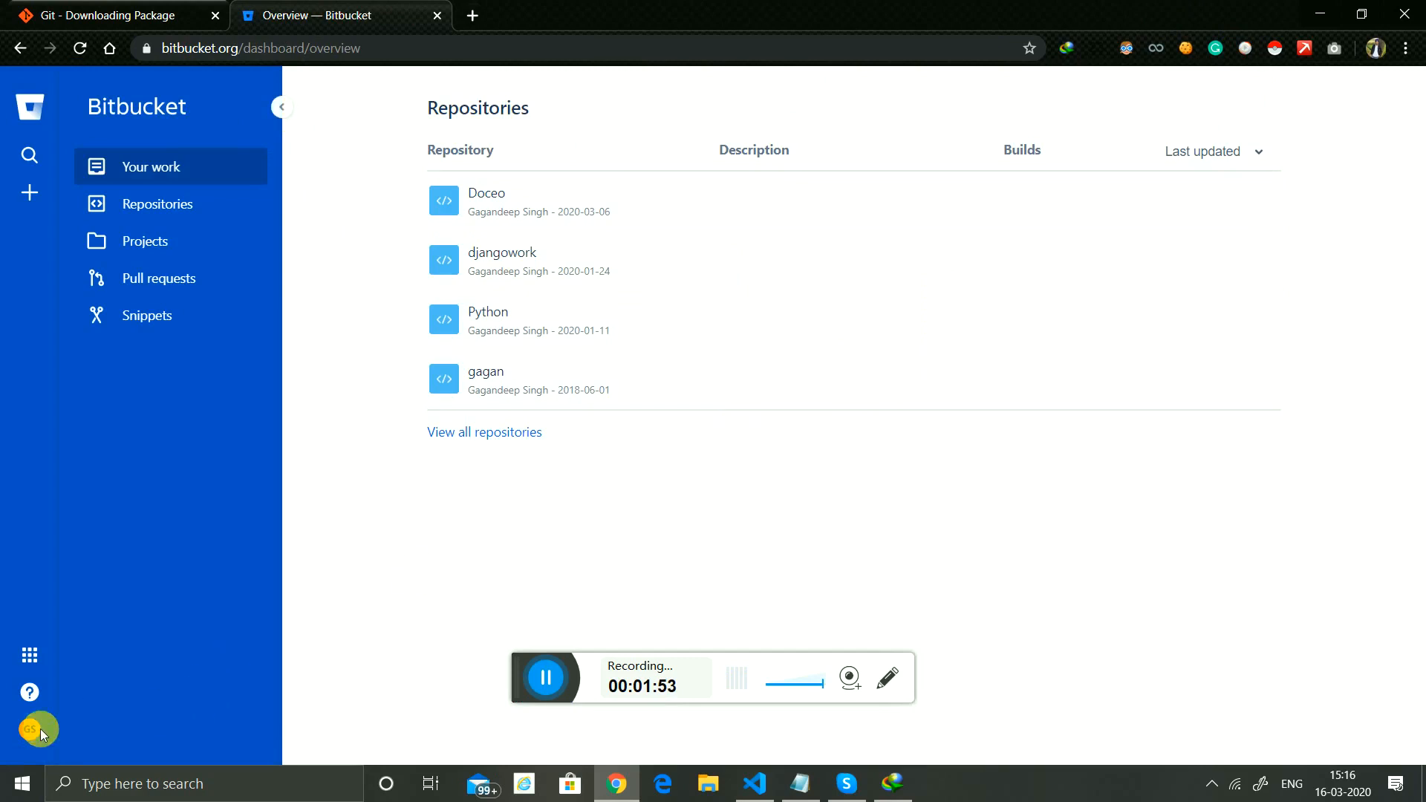
Log out of Bitbucket from the profile avatar menu, landing on the Atlassian log-in page.
left_click(30, 729)
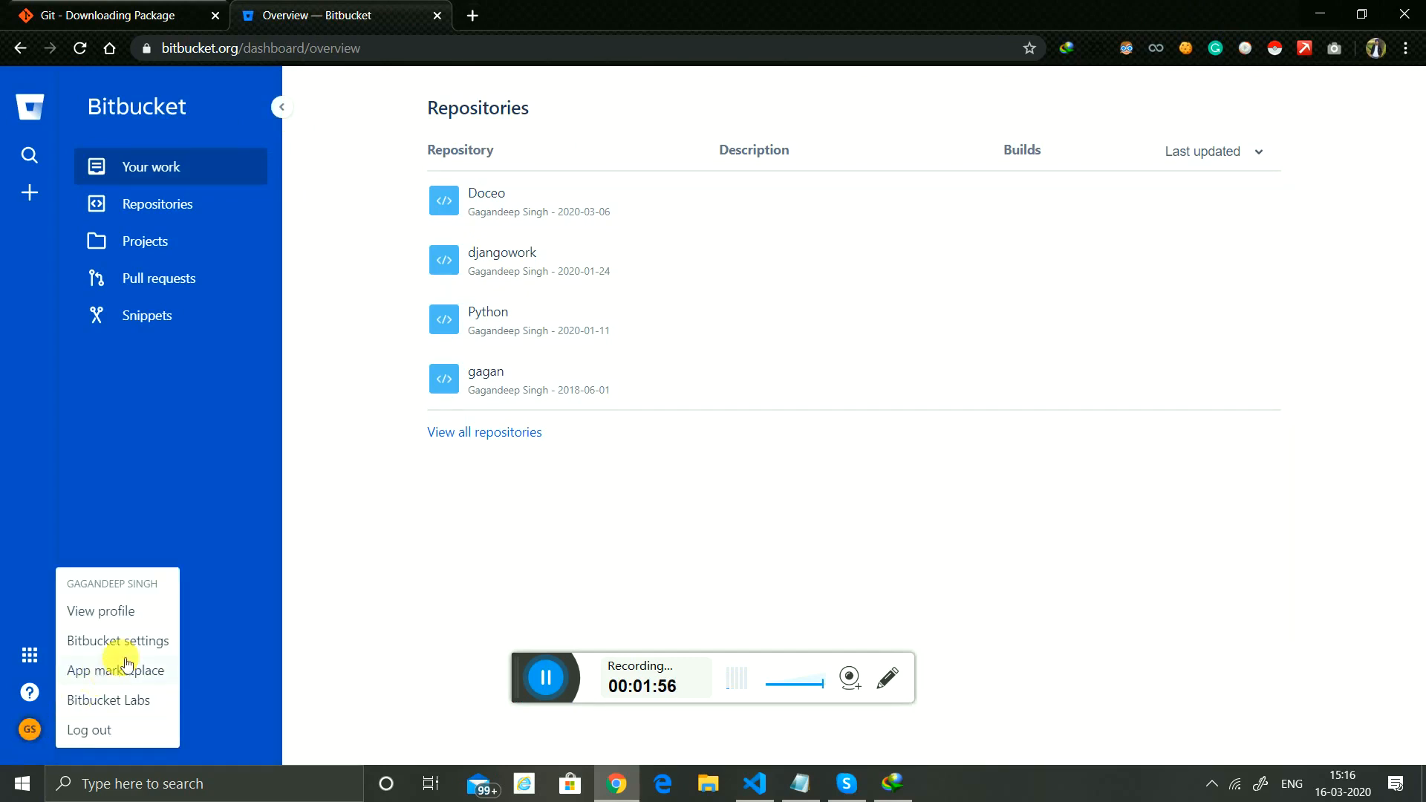
left_click(88, 729)
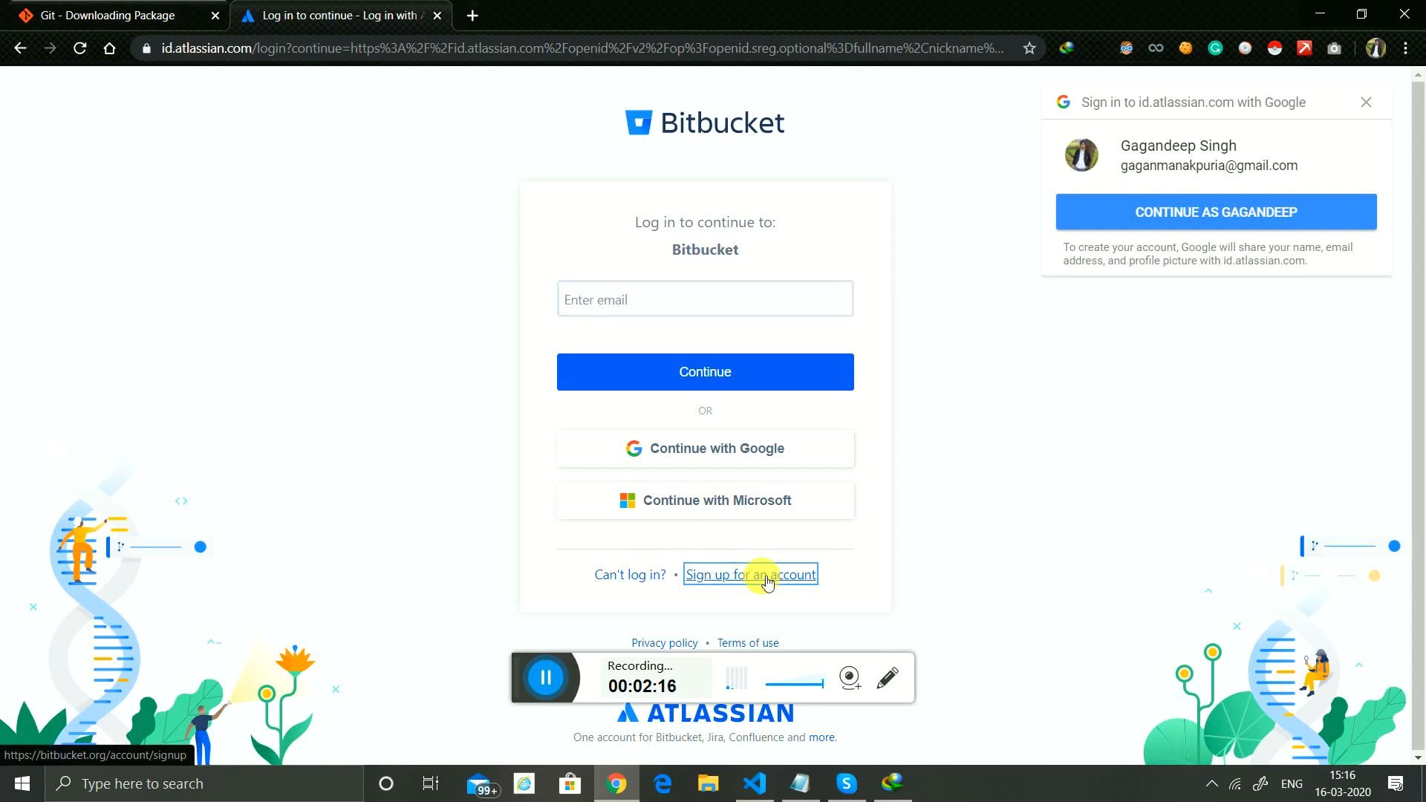
Start 'Sign up for an account', then load bitbucket.org in a new tab.
left_click(749, 573)
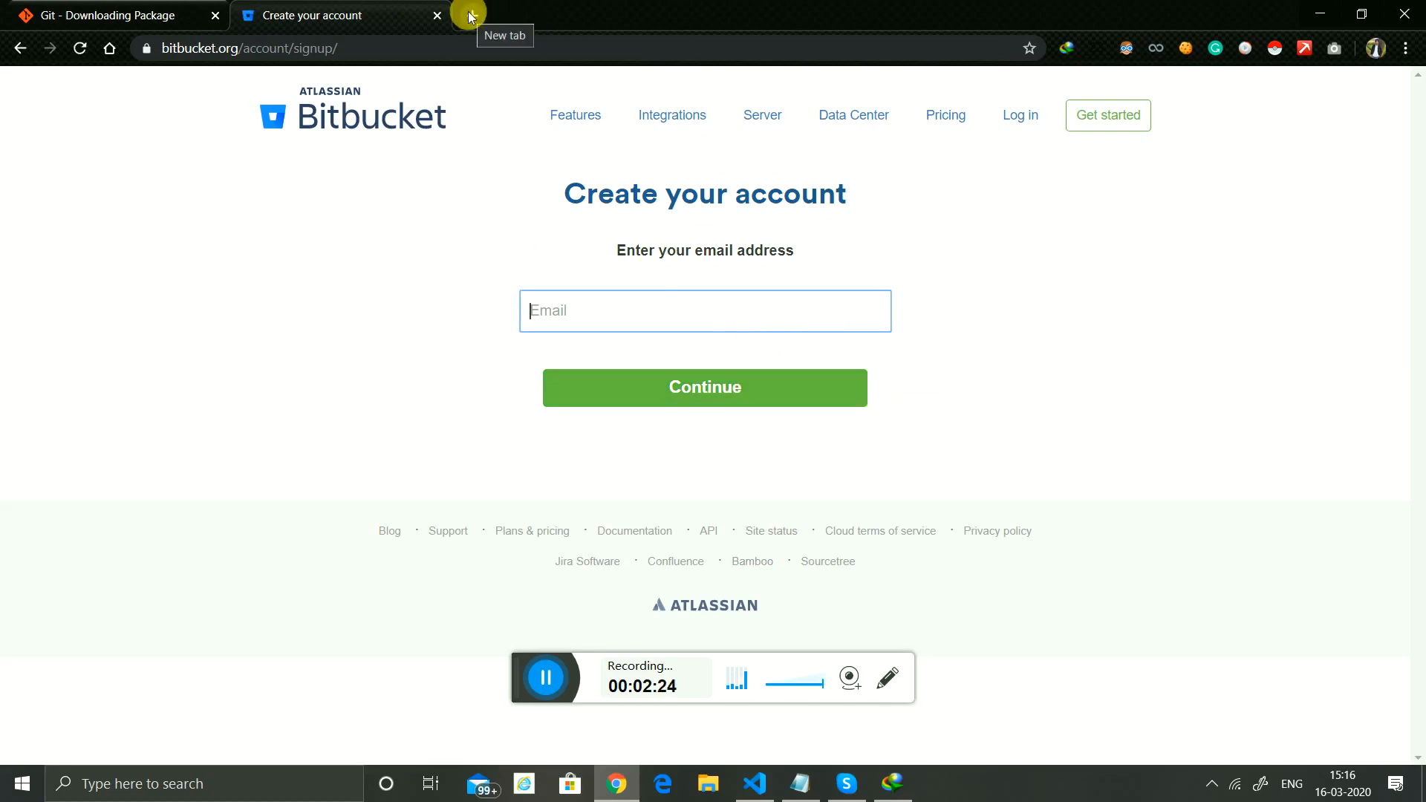
left_click(466, 15)
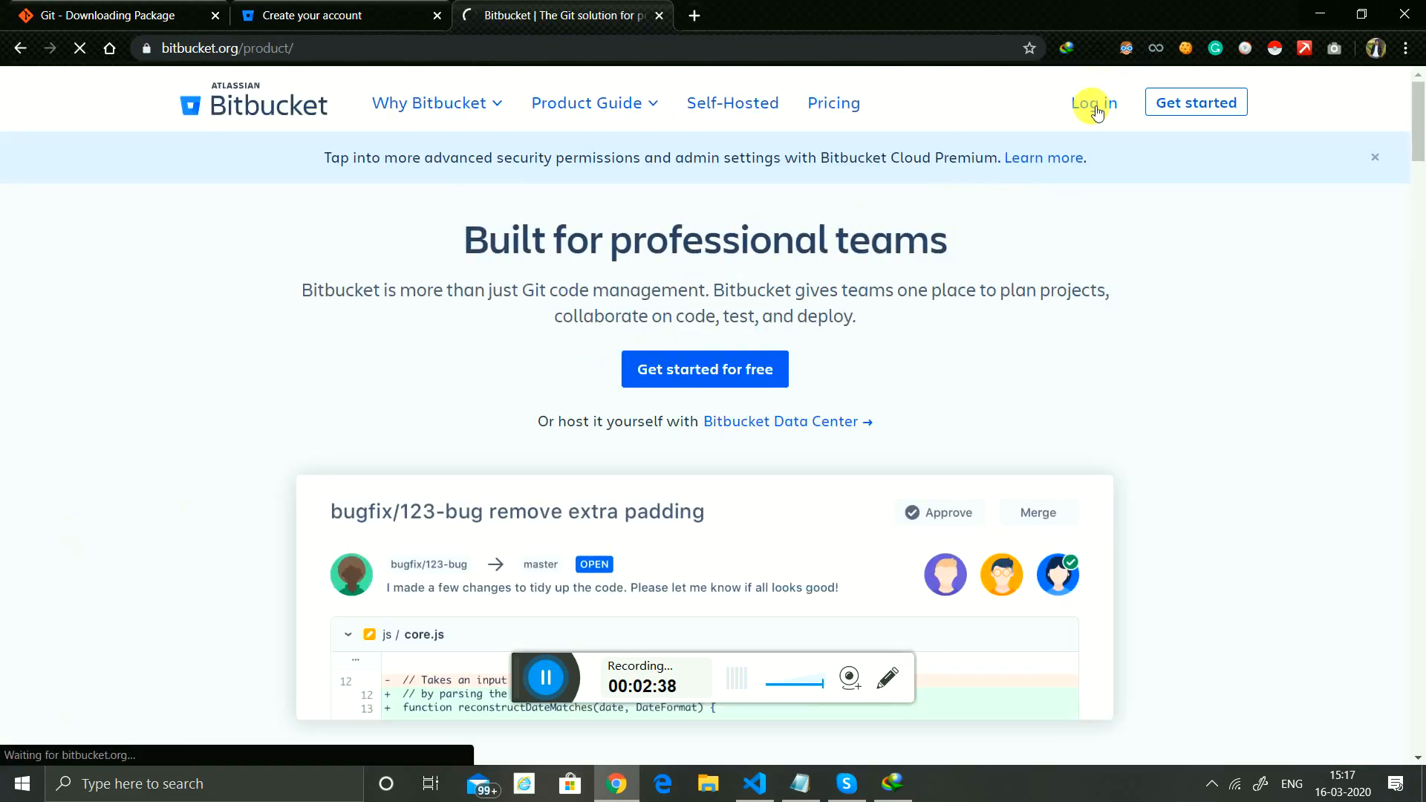
Log back into Bitbucket and choose Create > Repository from the sidebar.
left_click(1093, 103)
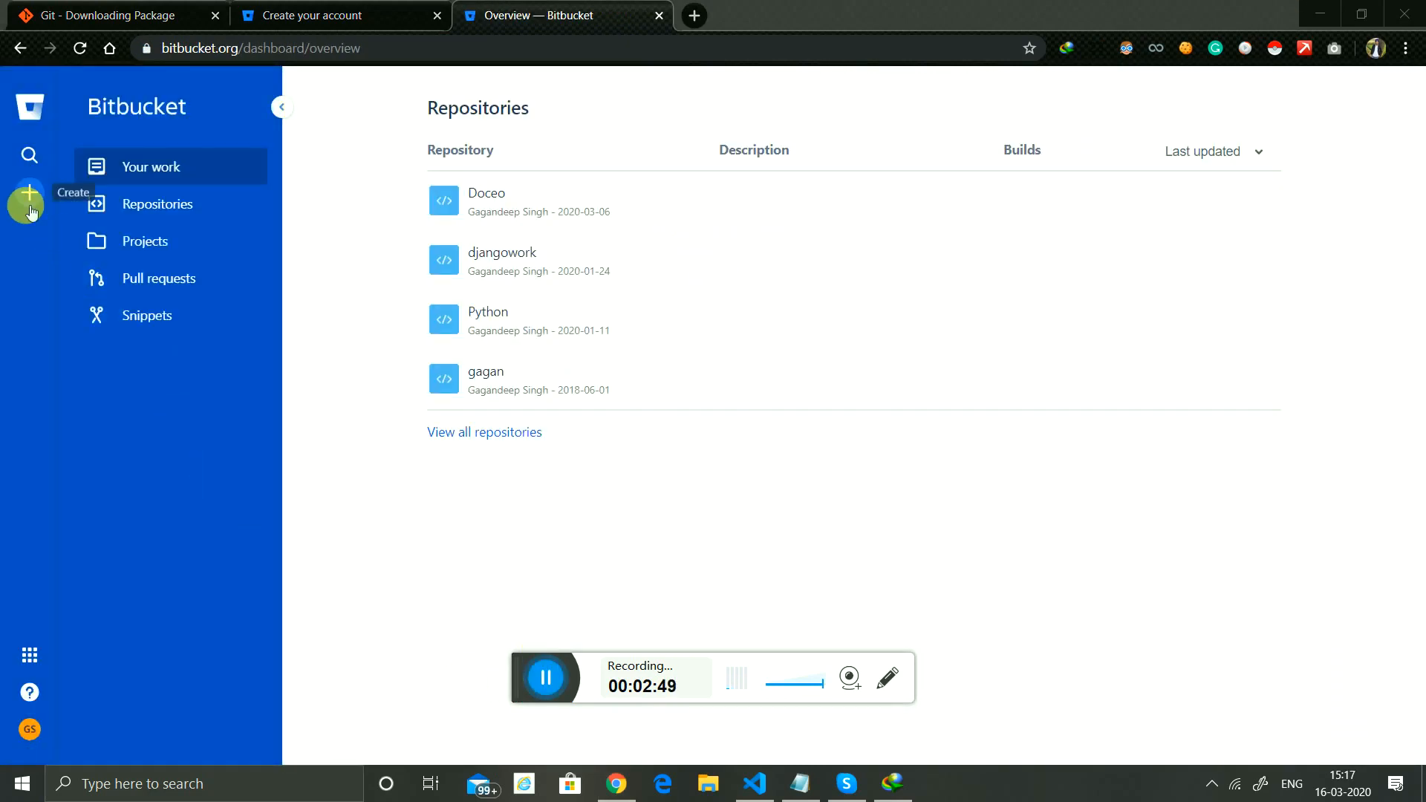
left_click(29, 203)
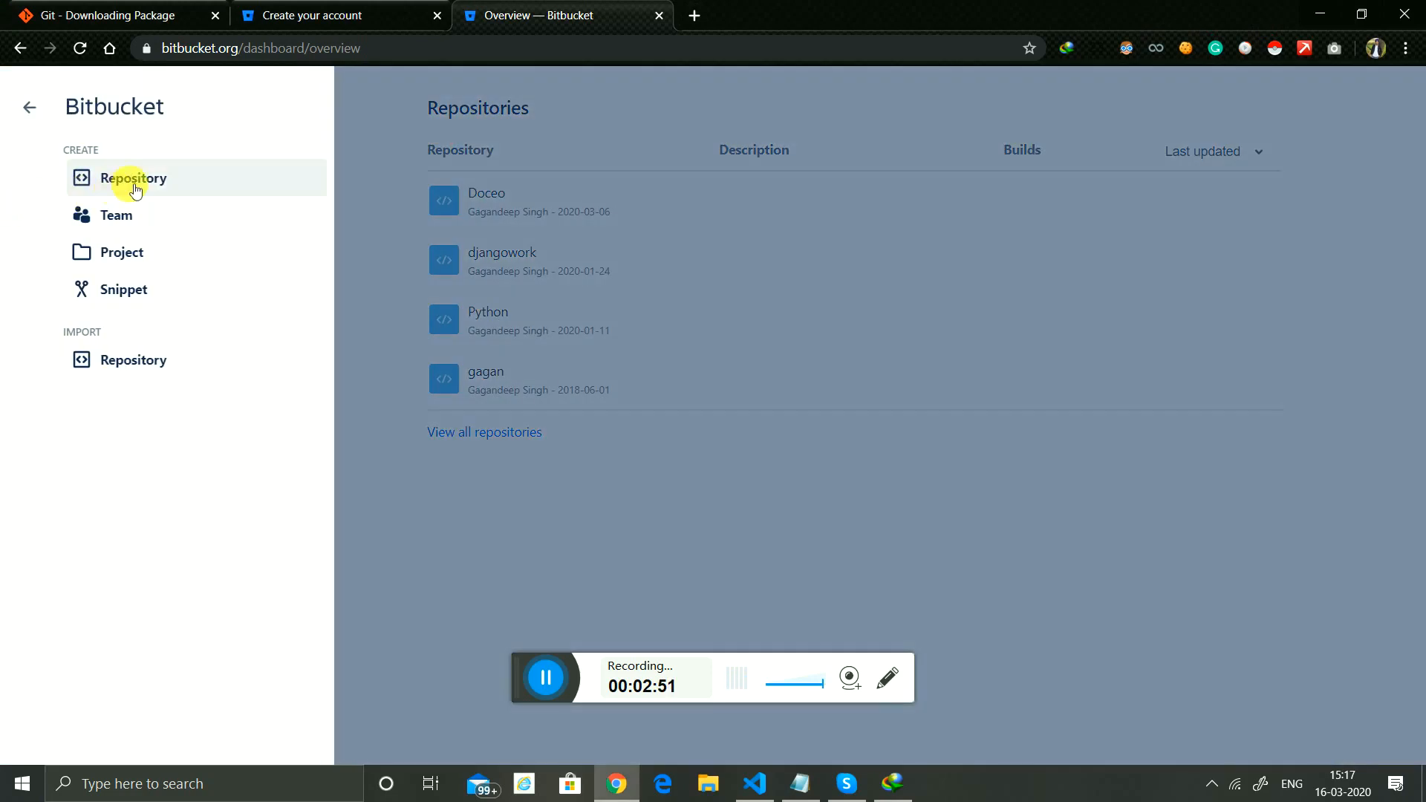
left_click(132, 177)
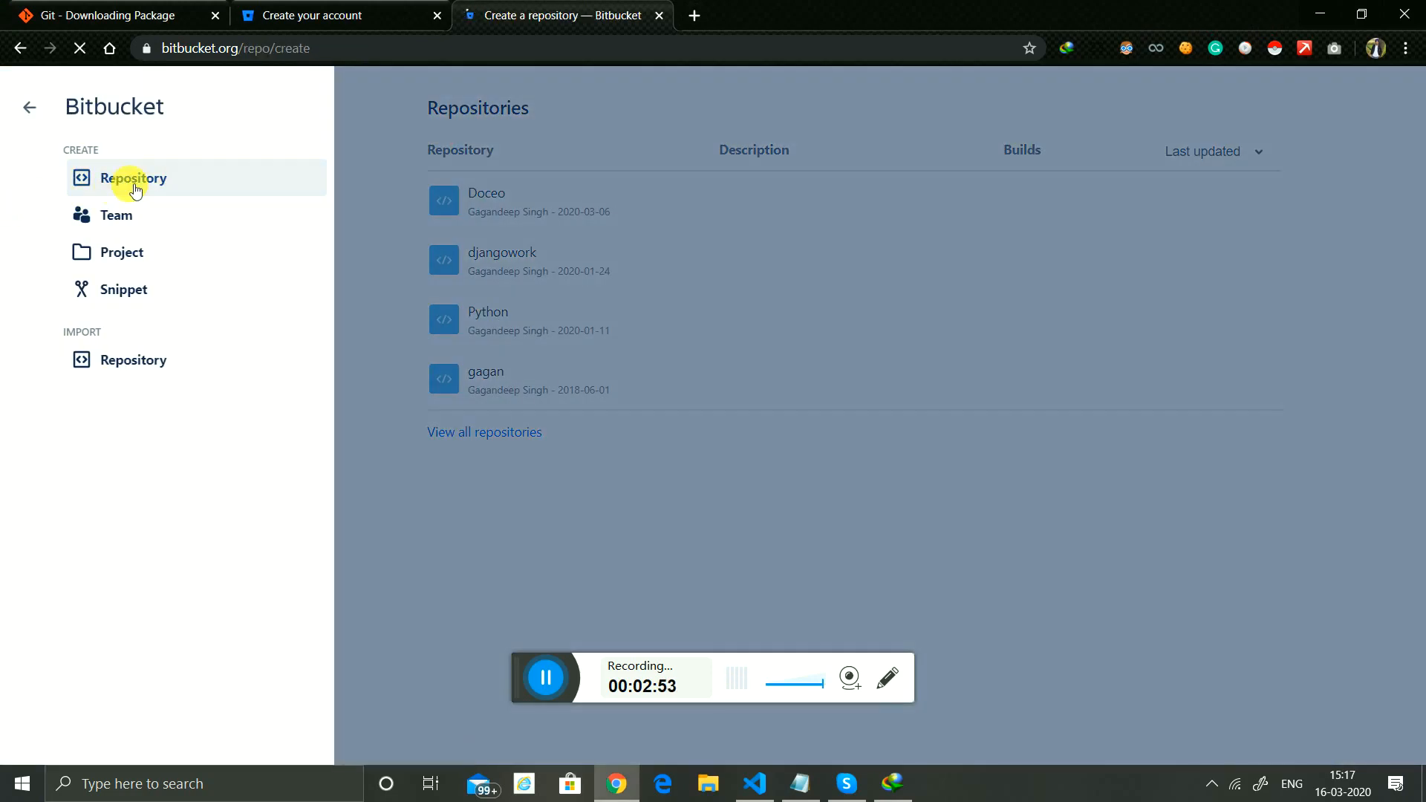
Name the repository 'test', make it public, and create it without a README.
left_click(133, 177)
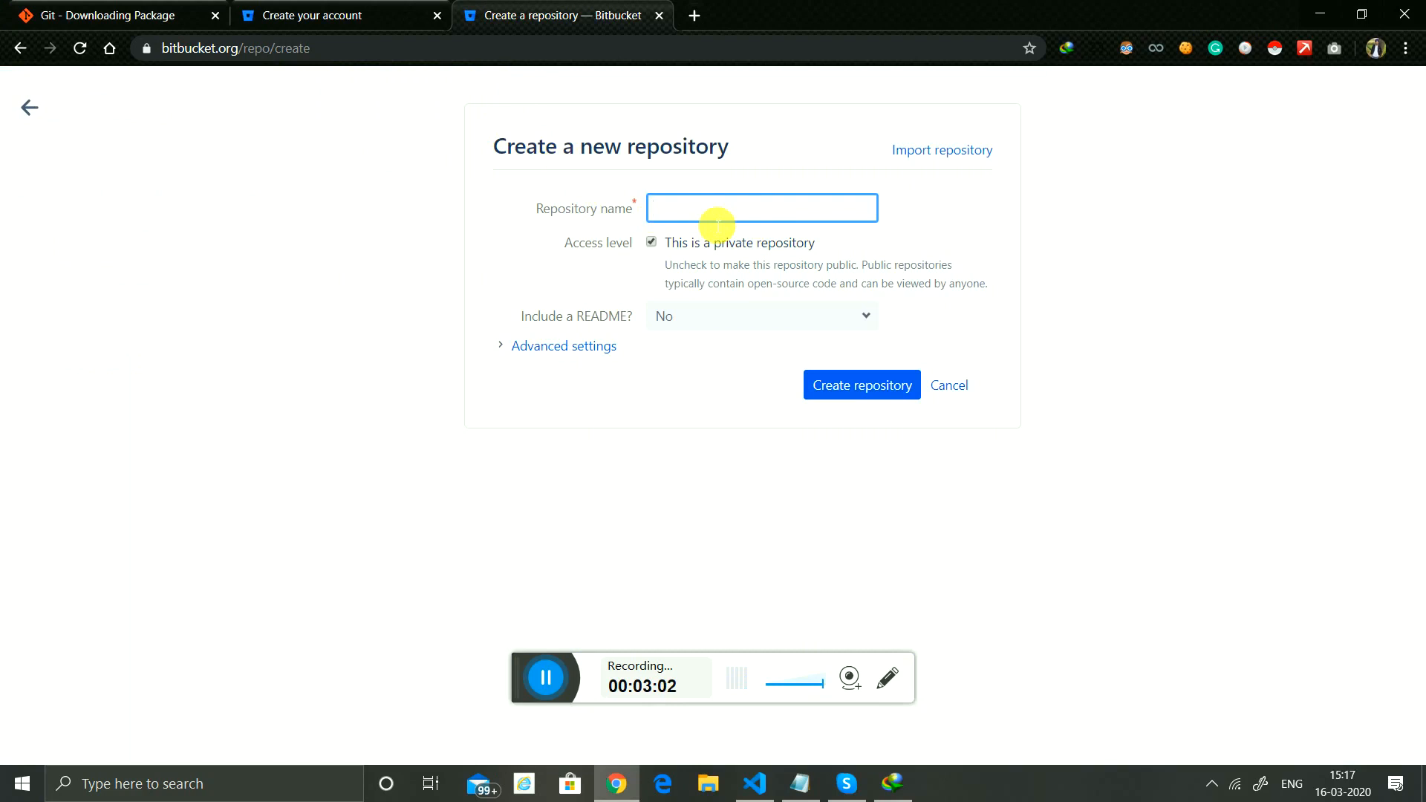
type("test")
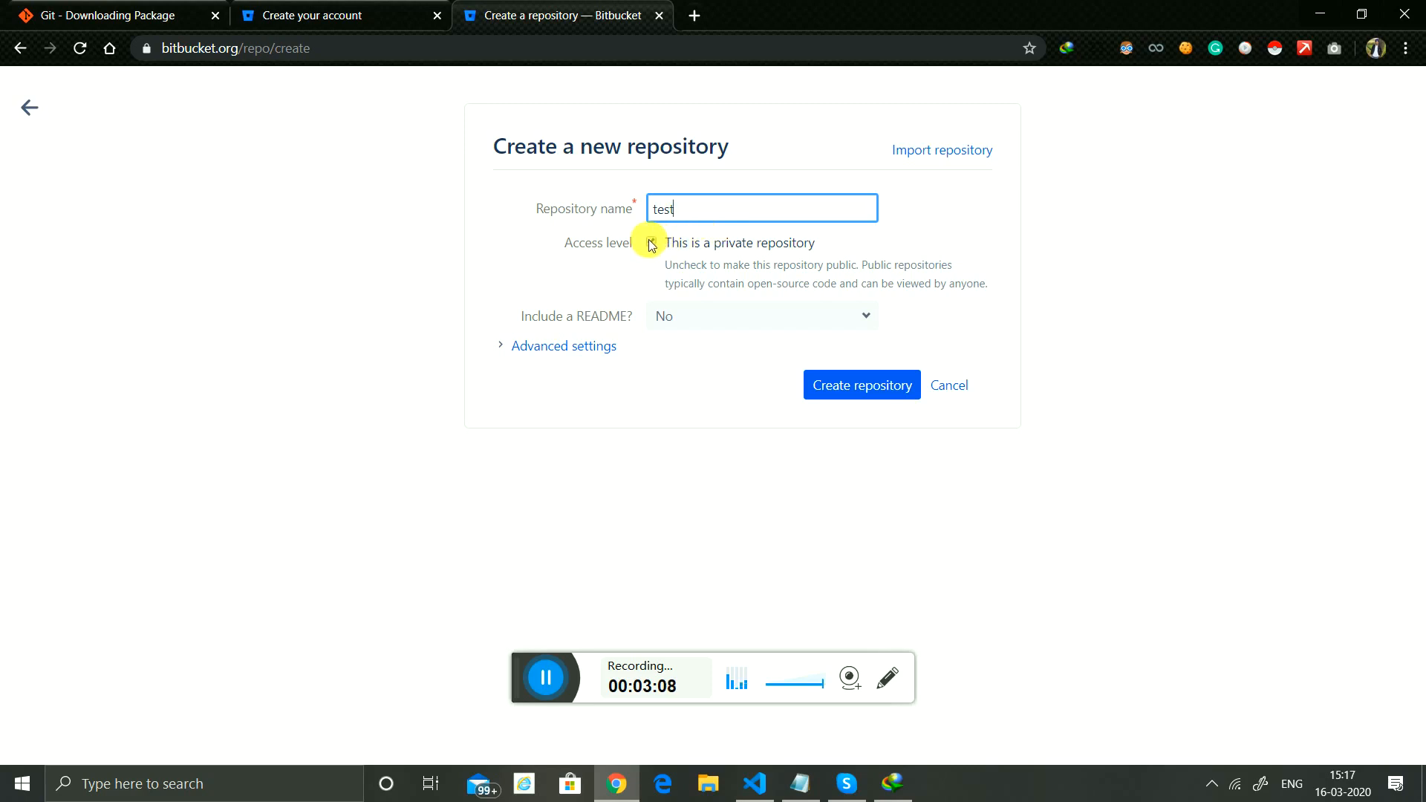
left_click(651, 242)
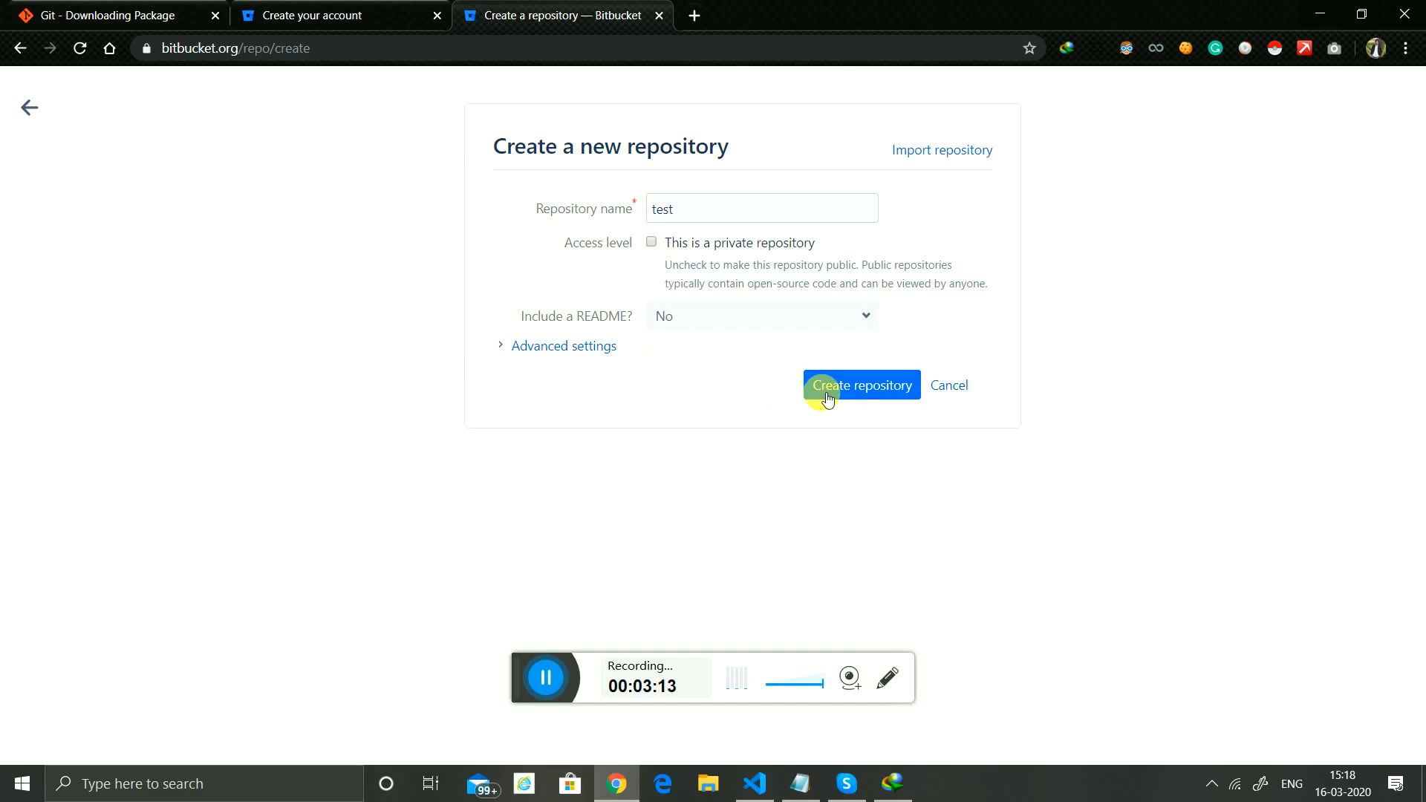
left_click(860, 384)
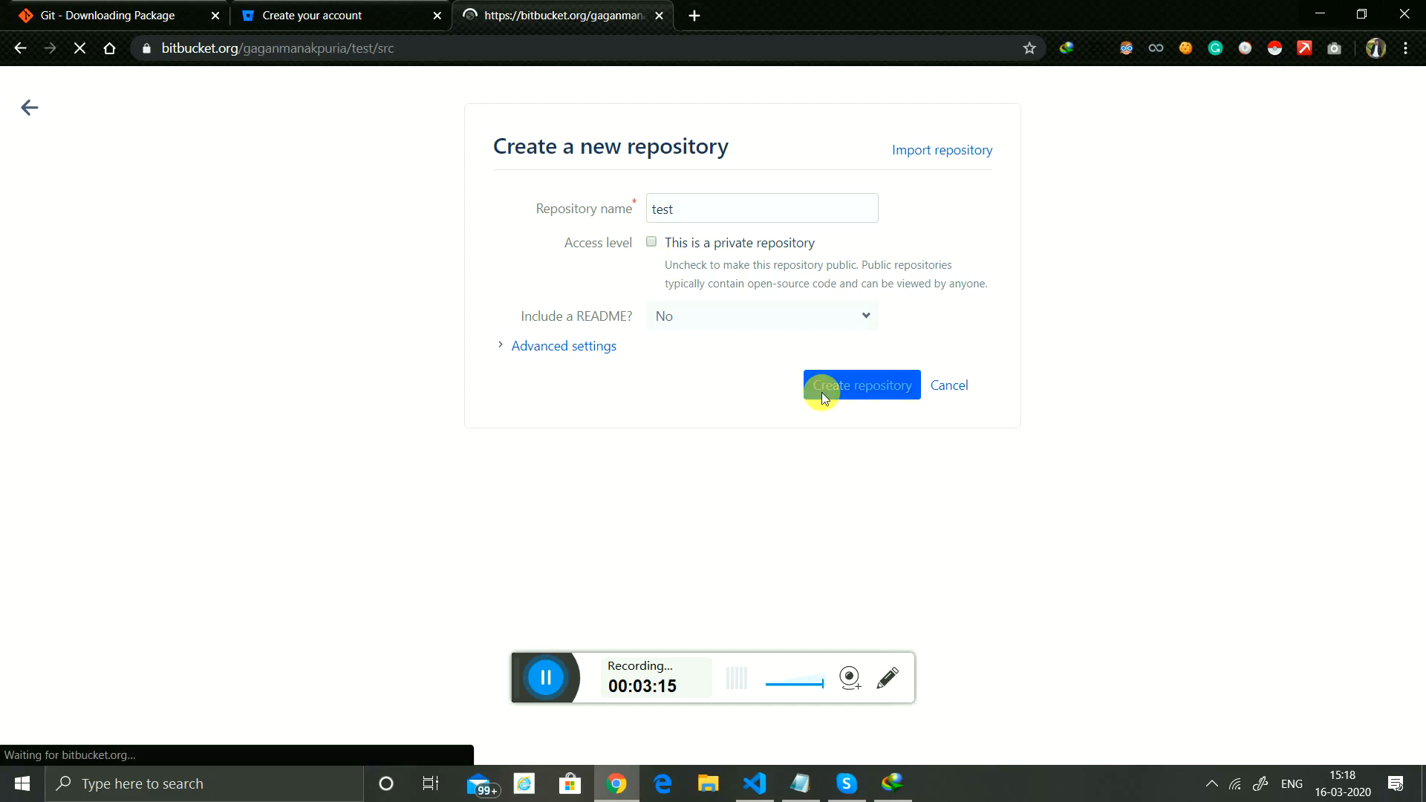
left_click(860, 385)
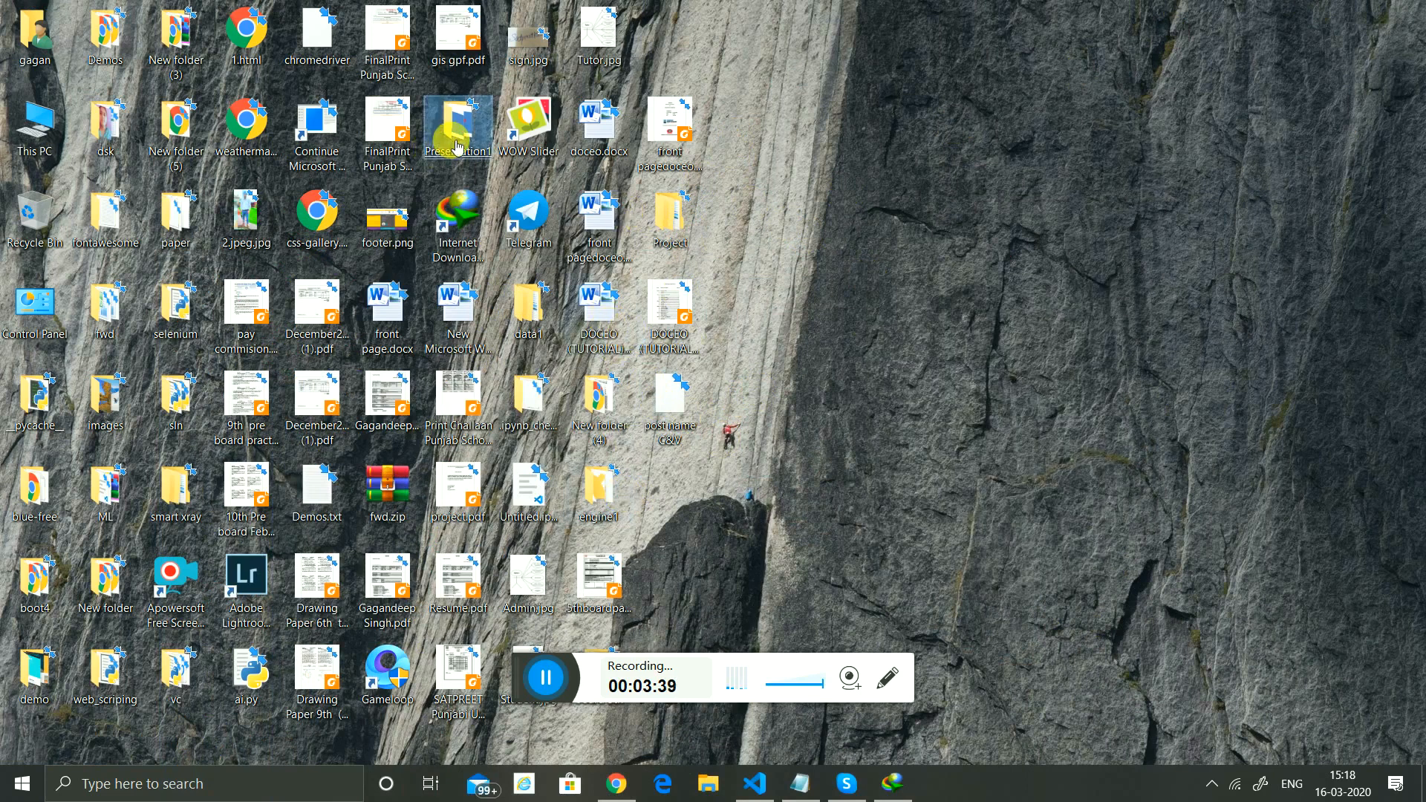
Enter the Presentation1 desktop folder and launch Git Bash Here from its context menu.
double_click(459, 123)
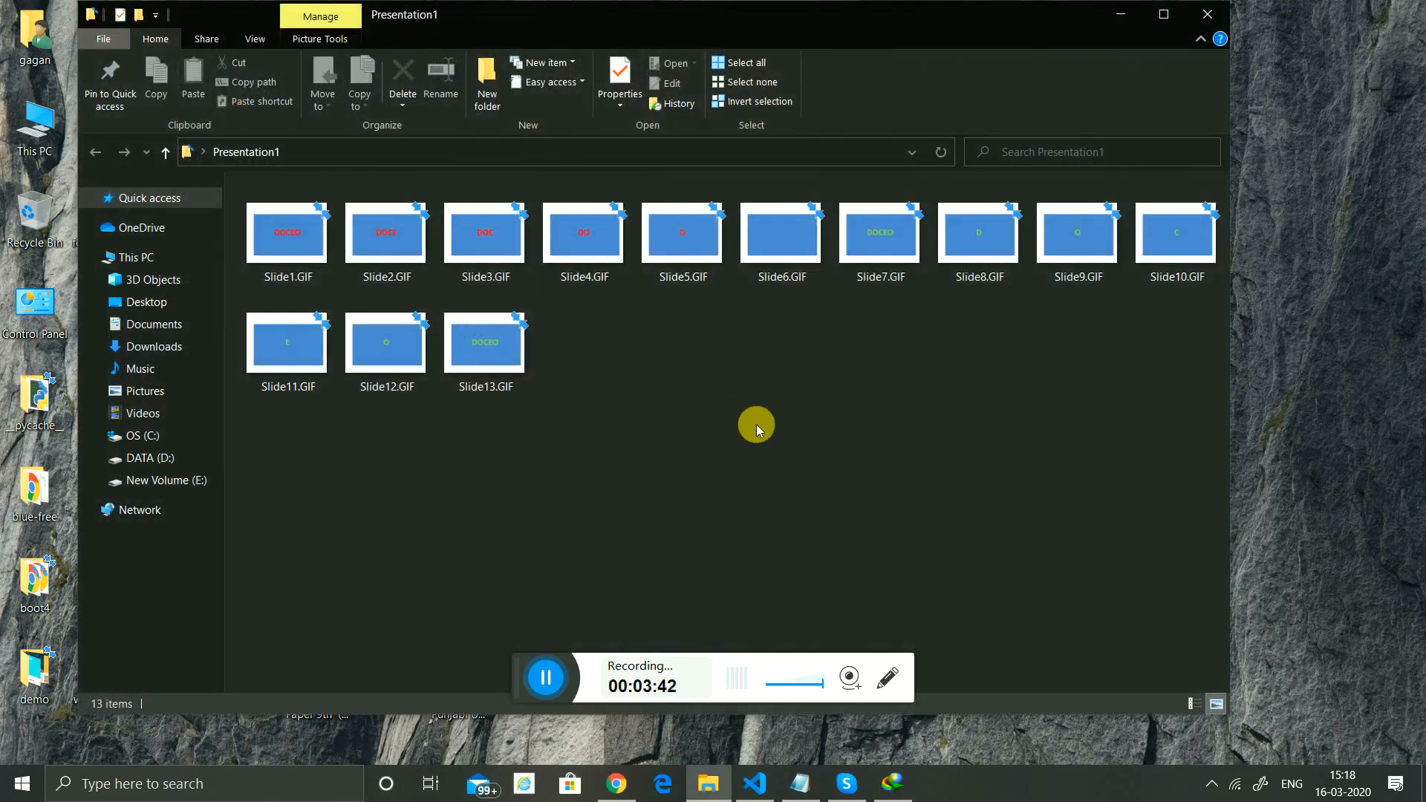
right_click(757, 425)
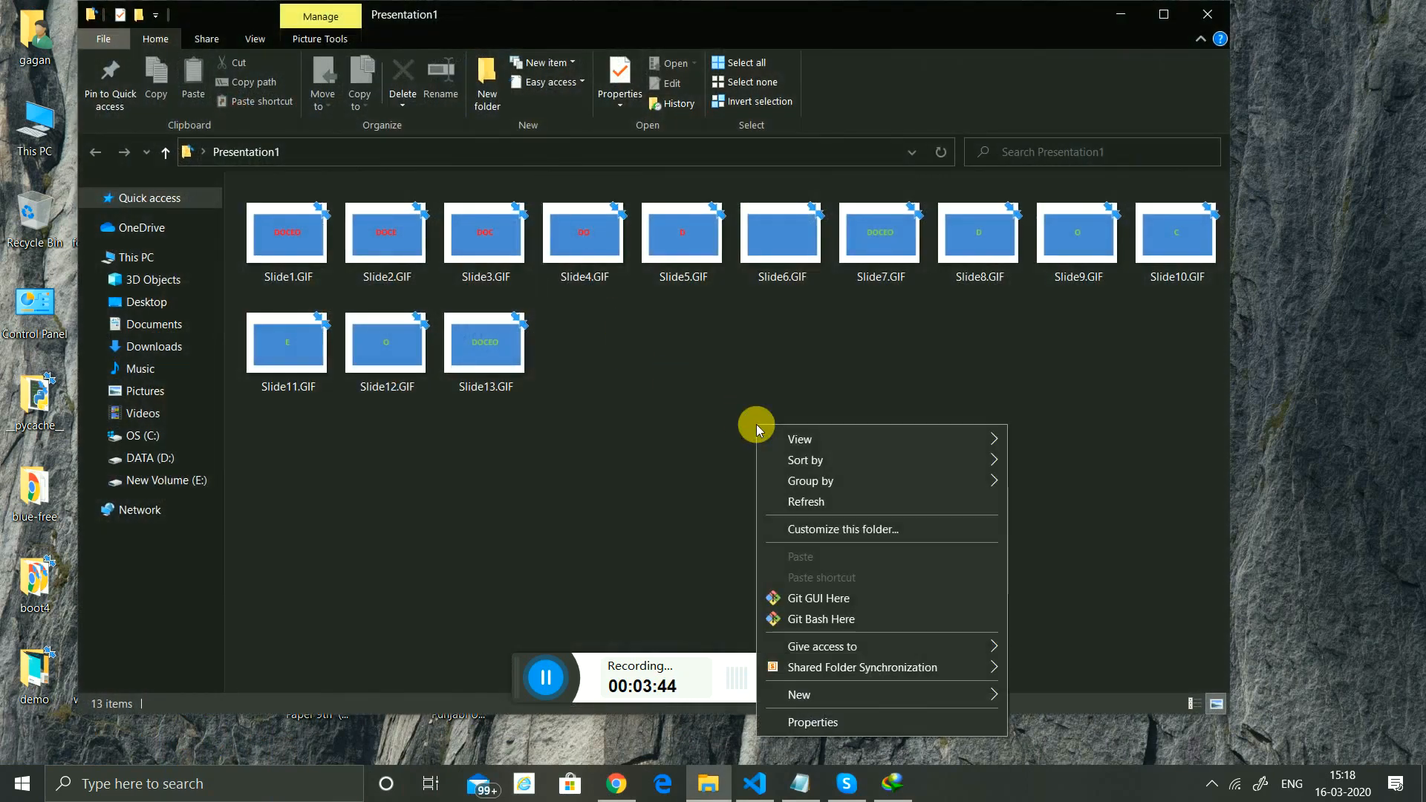
mouse_move(784, 553)
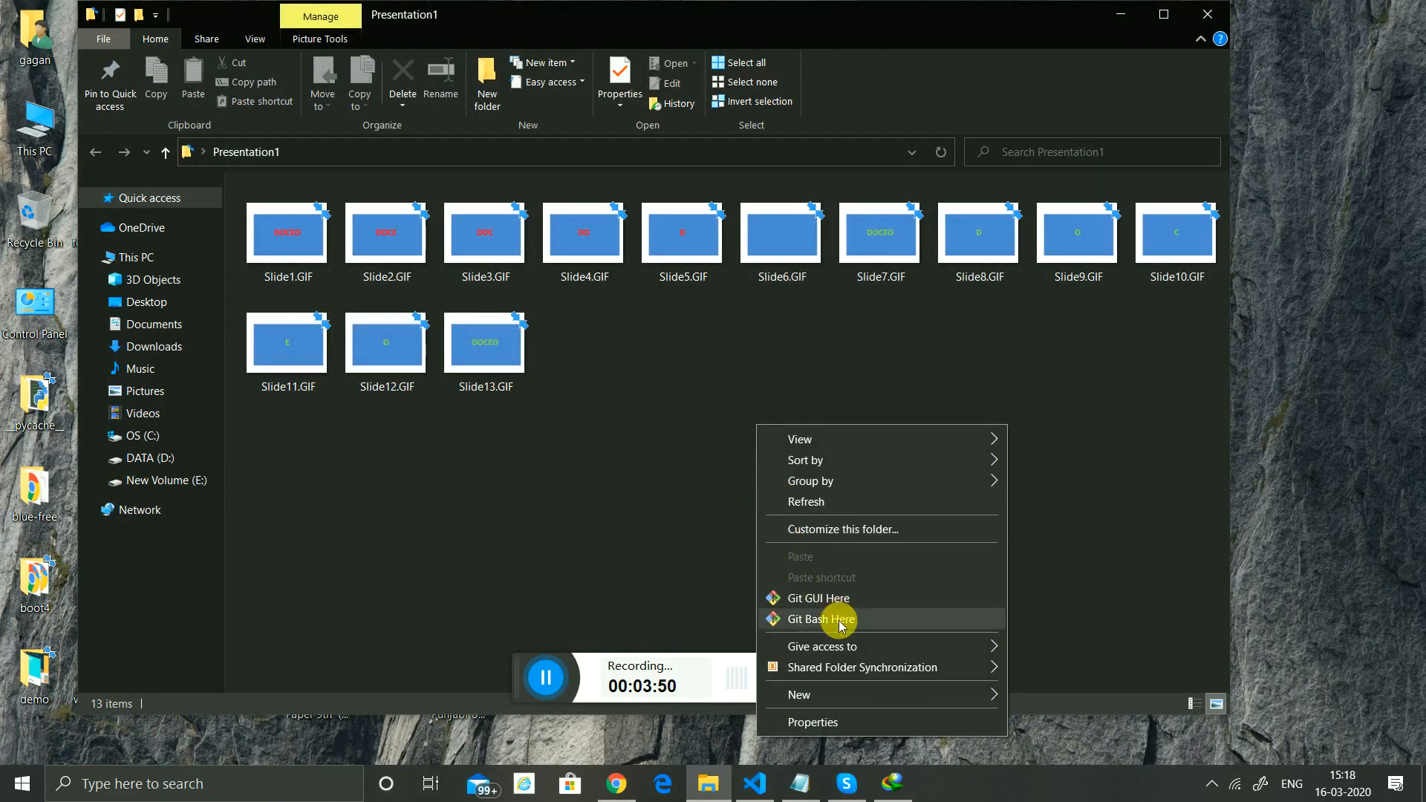
left_click(822, 620)
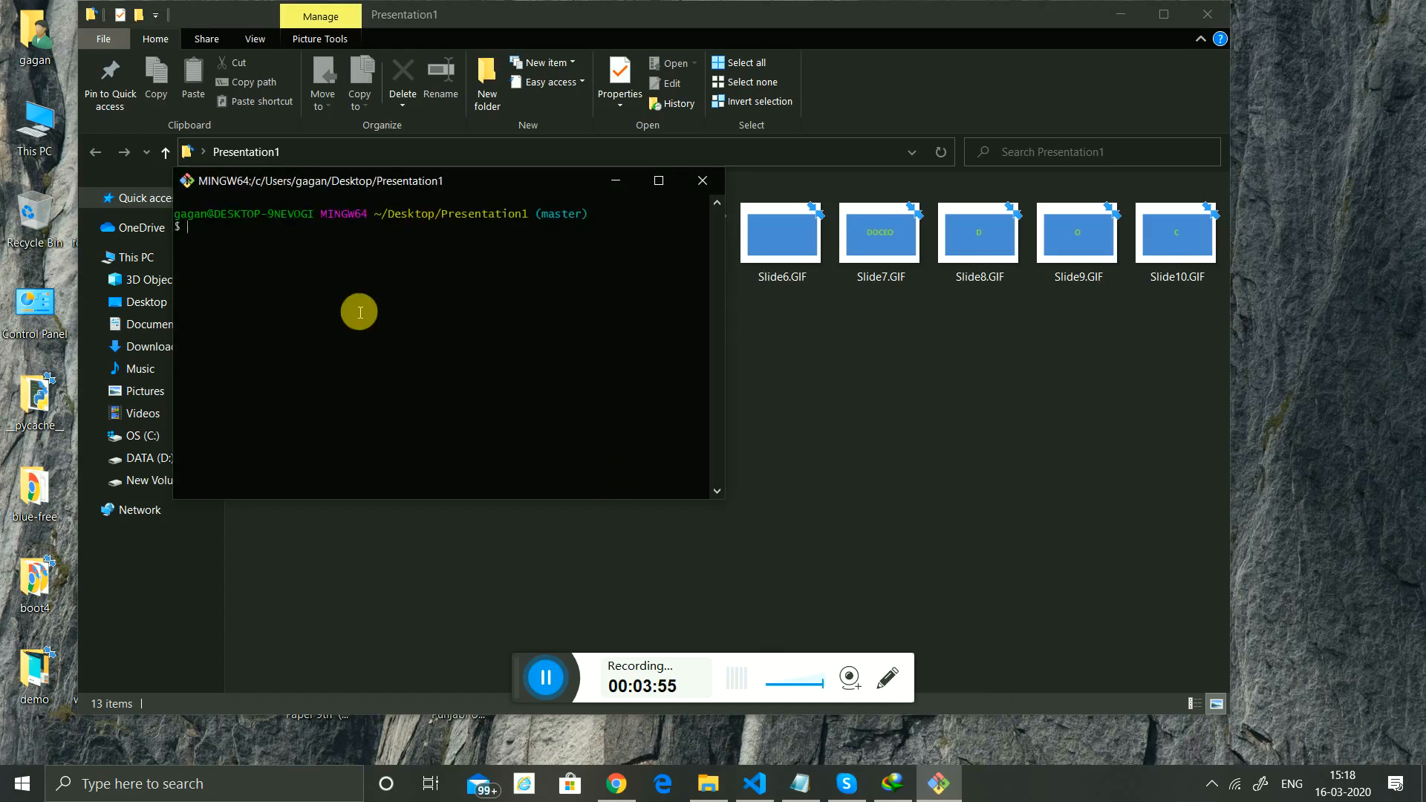
Run git init to create an empty Git repository in Desktop/Presentation1.
type("git i")
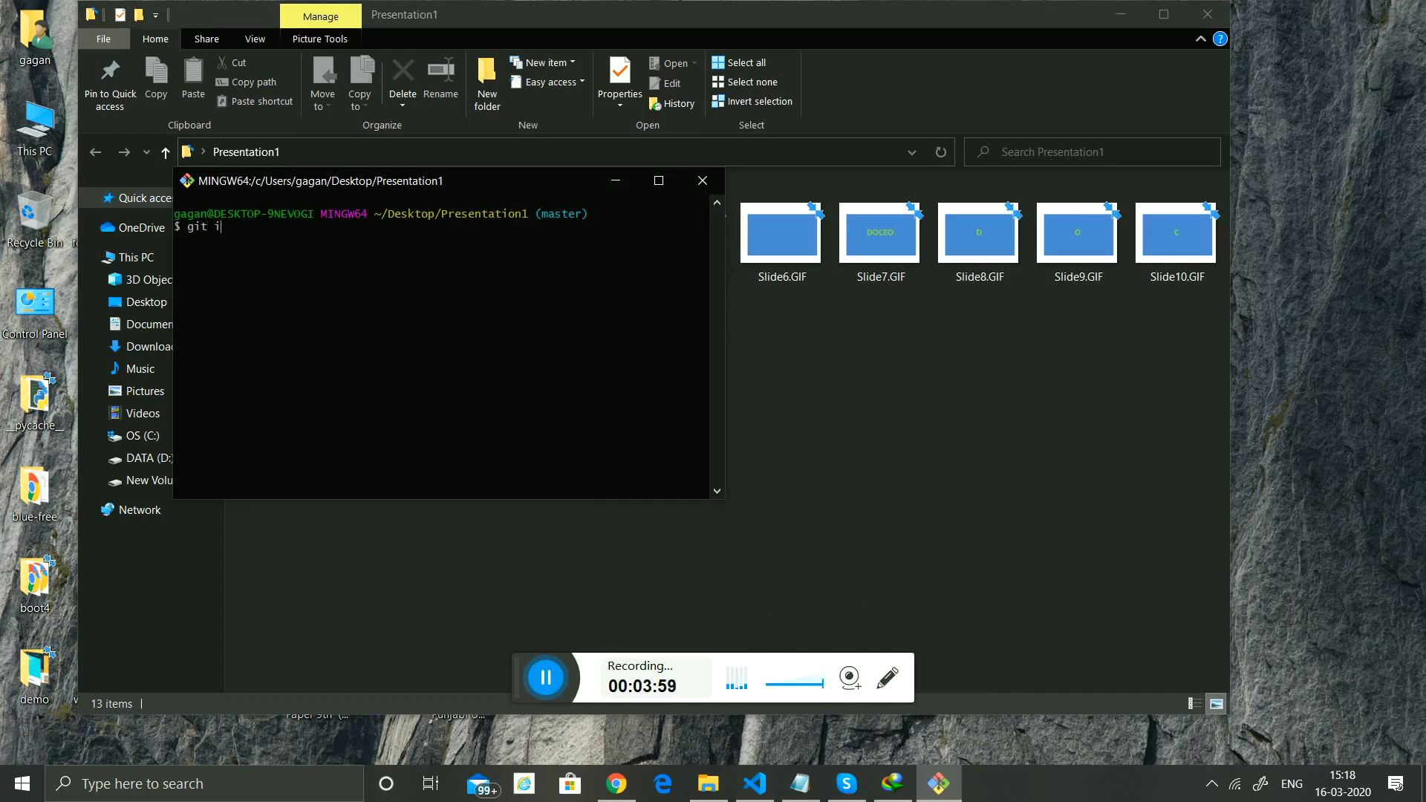
type("nit")
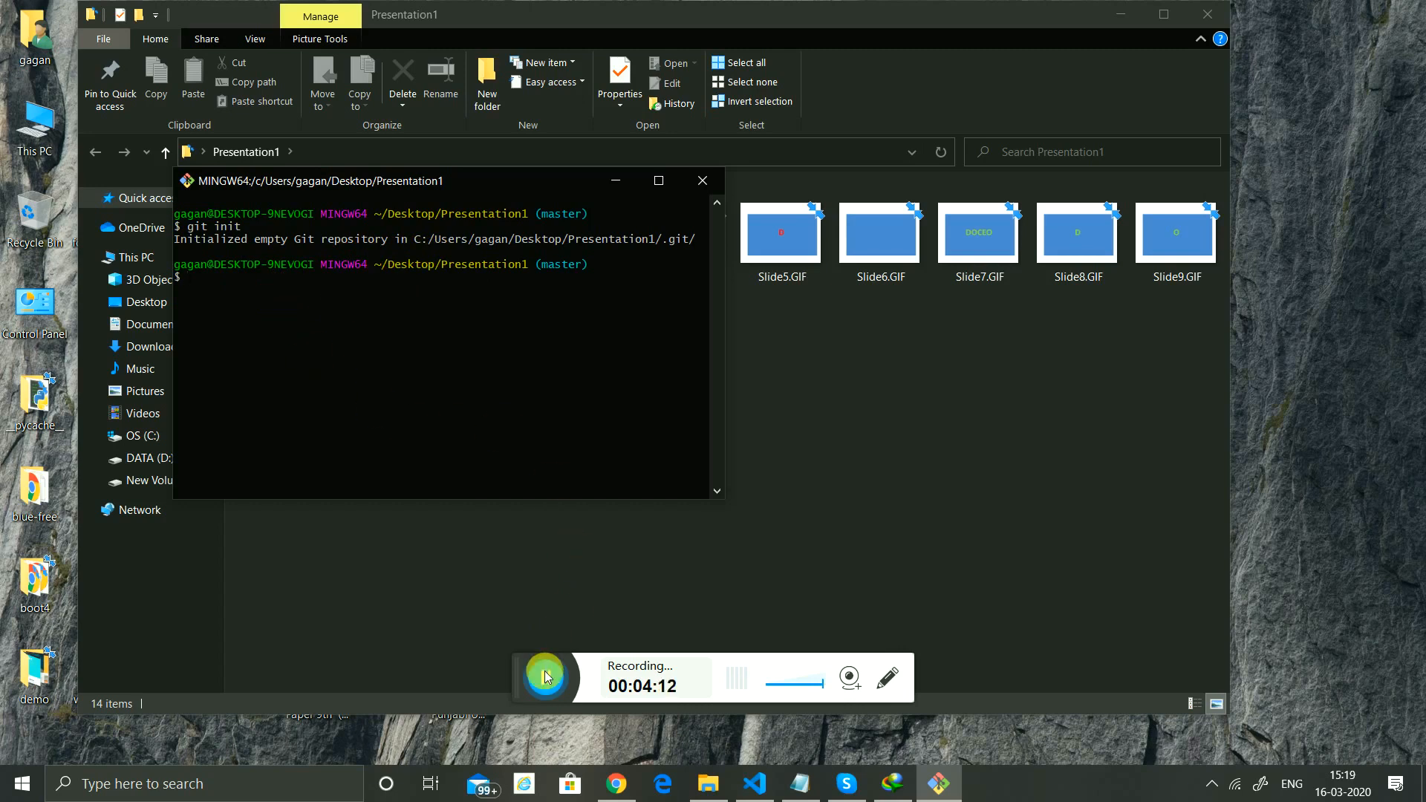
left_click(544, 677)
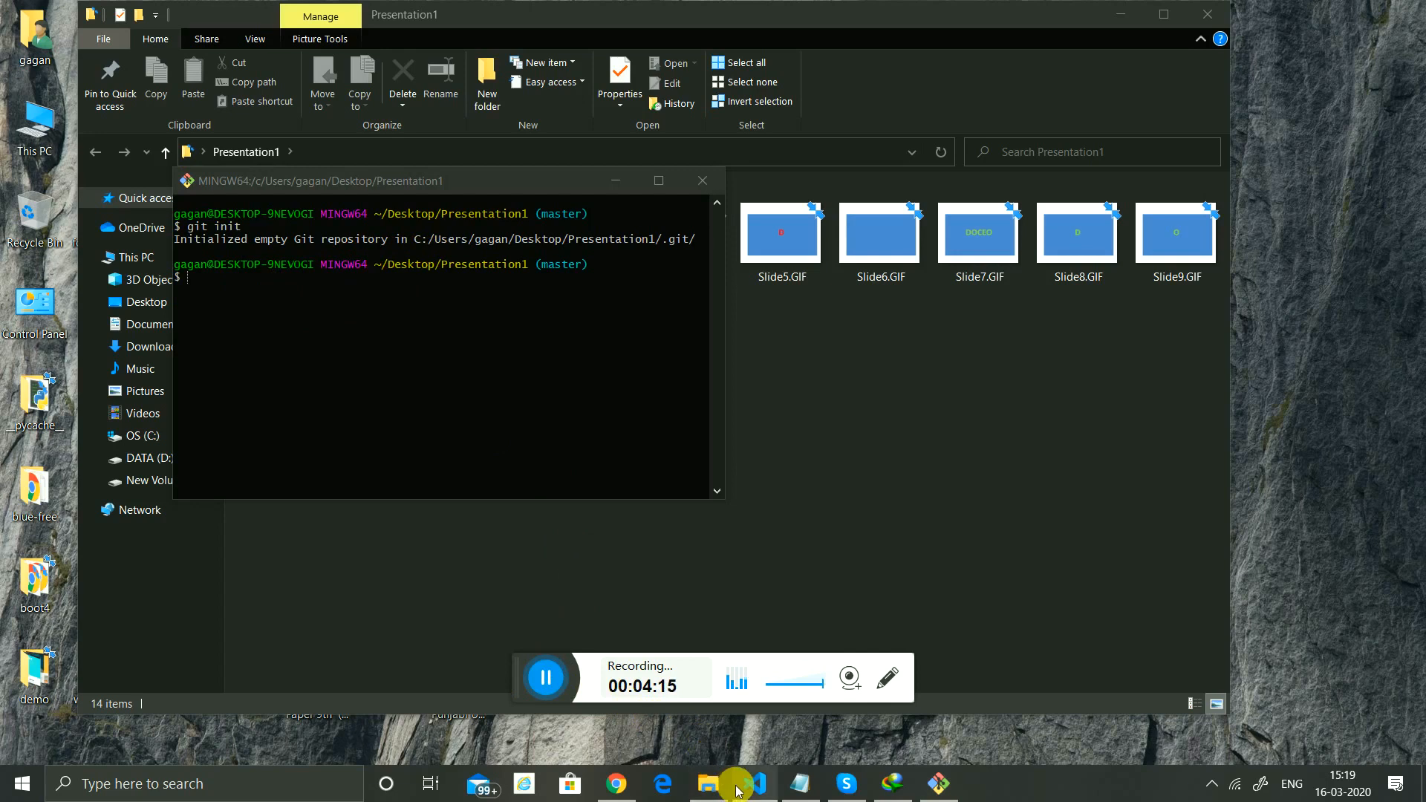
left_click(615, 783)
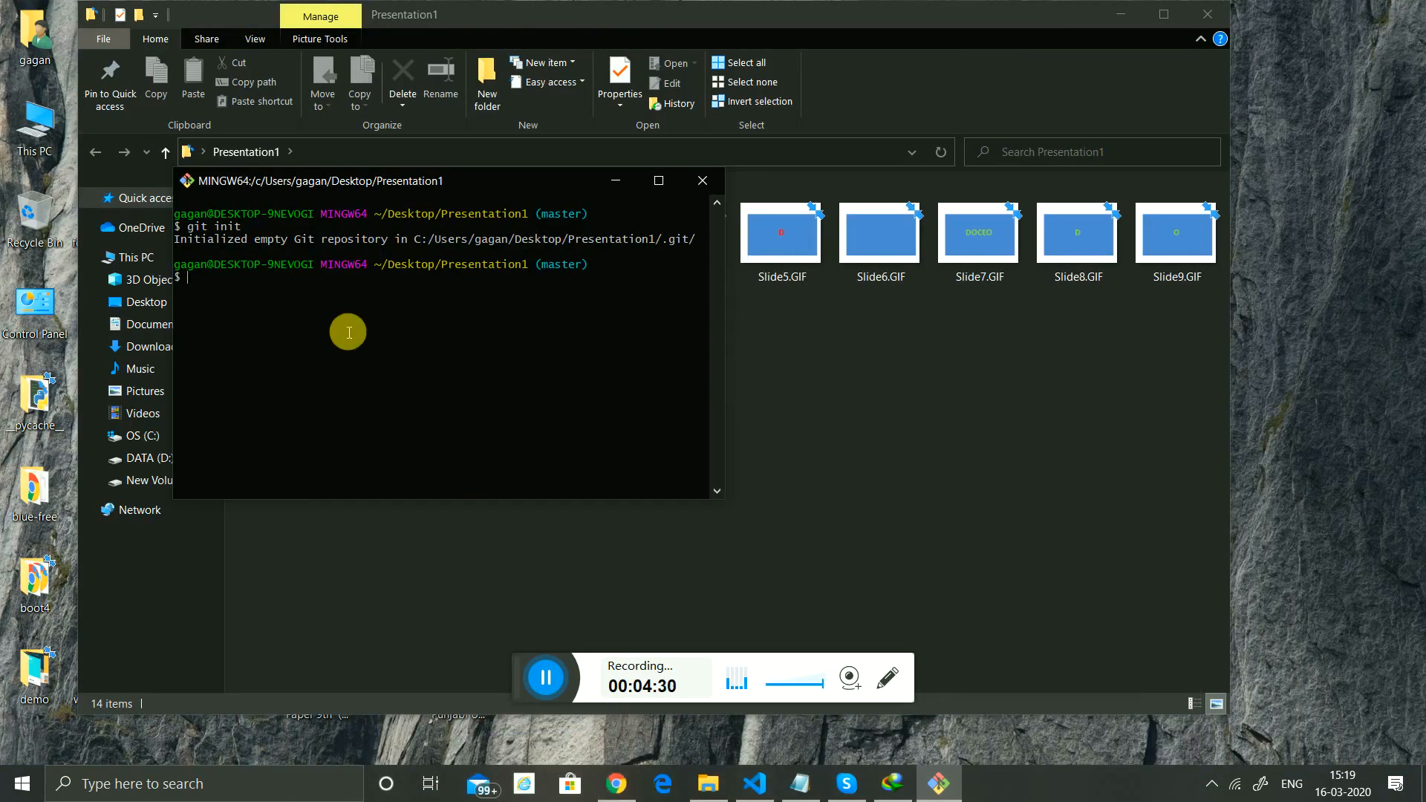
Add the Bitbucket test repository as remote origin and stage all files with git add.
right_click(348, 332)
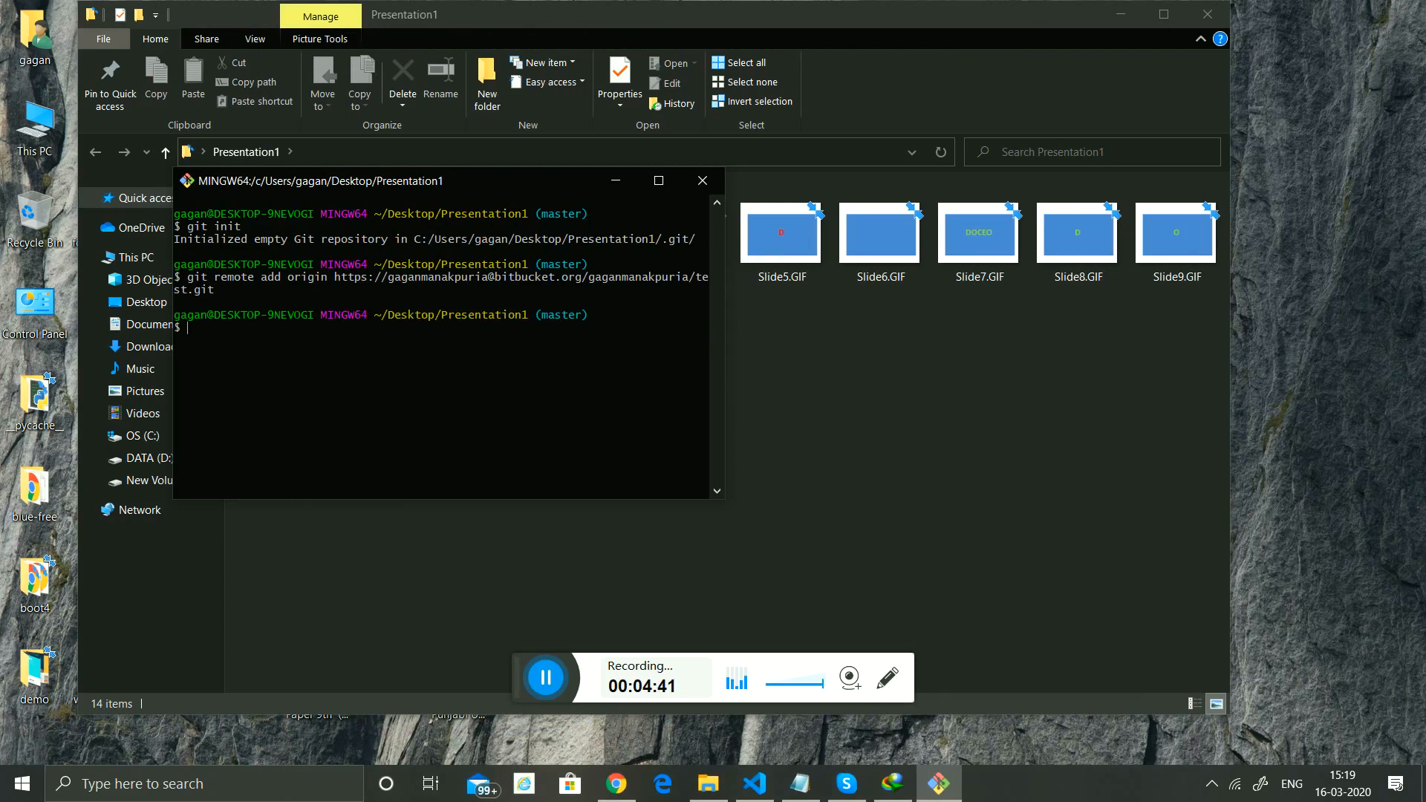
type("git add .")
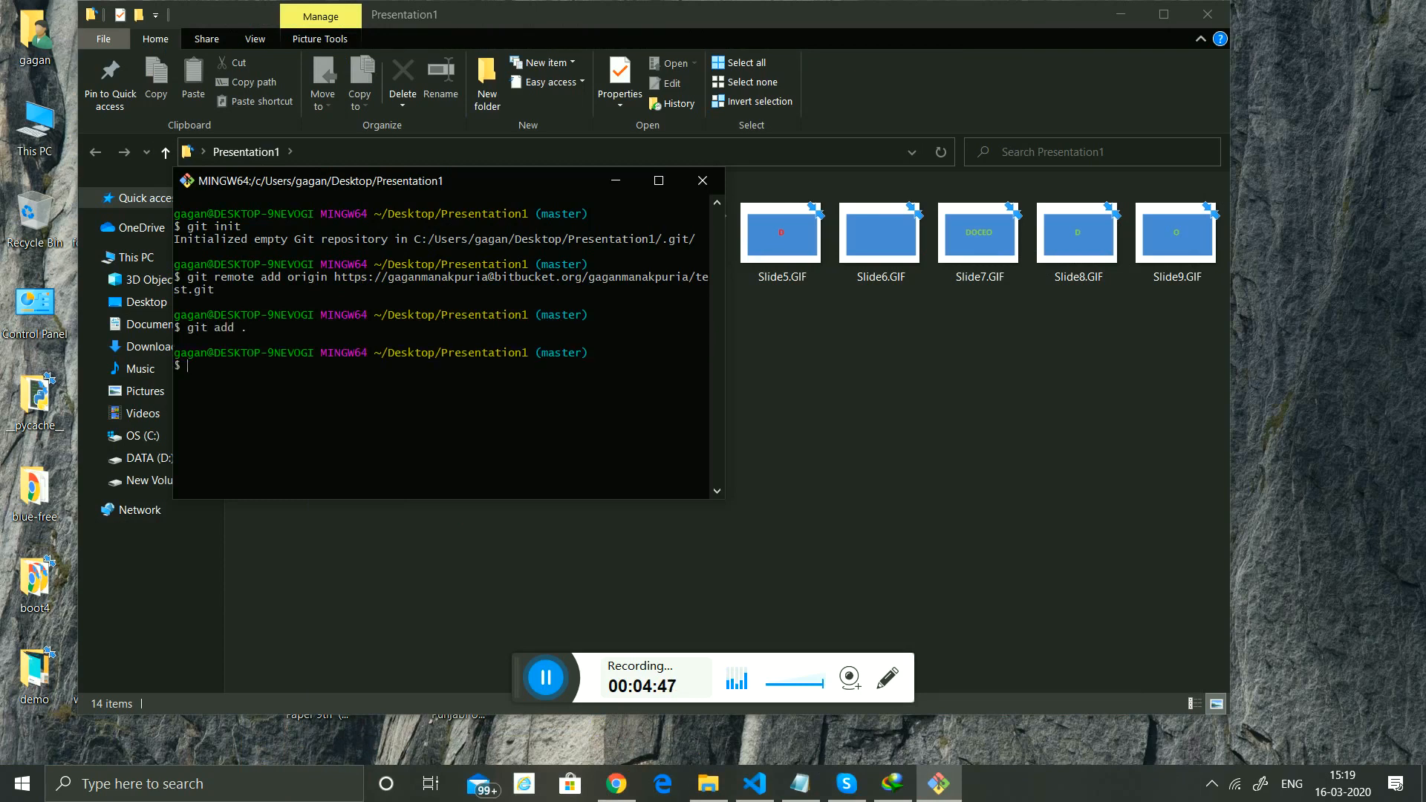
Commit the 13 staged slide GIFs with the message "update".
type("git")
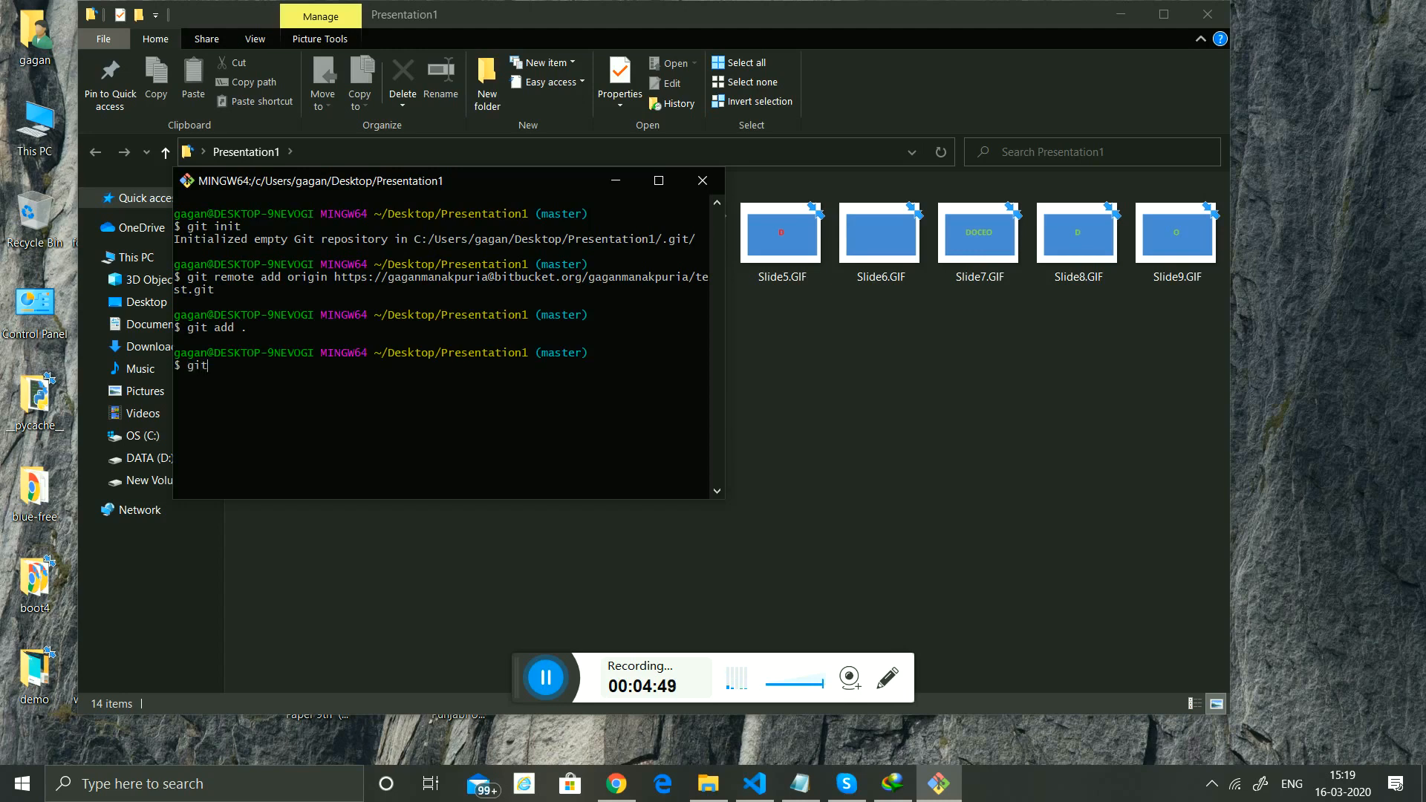
type("commi")
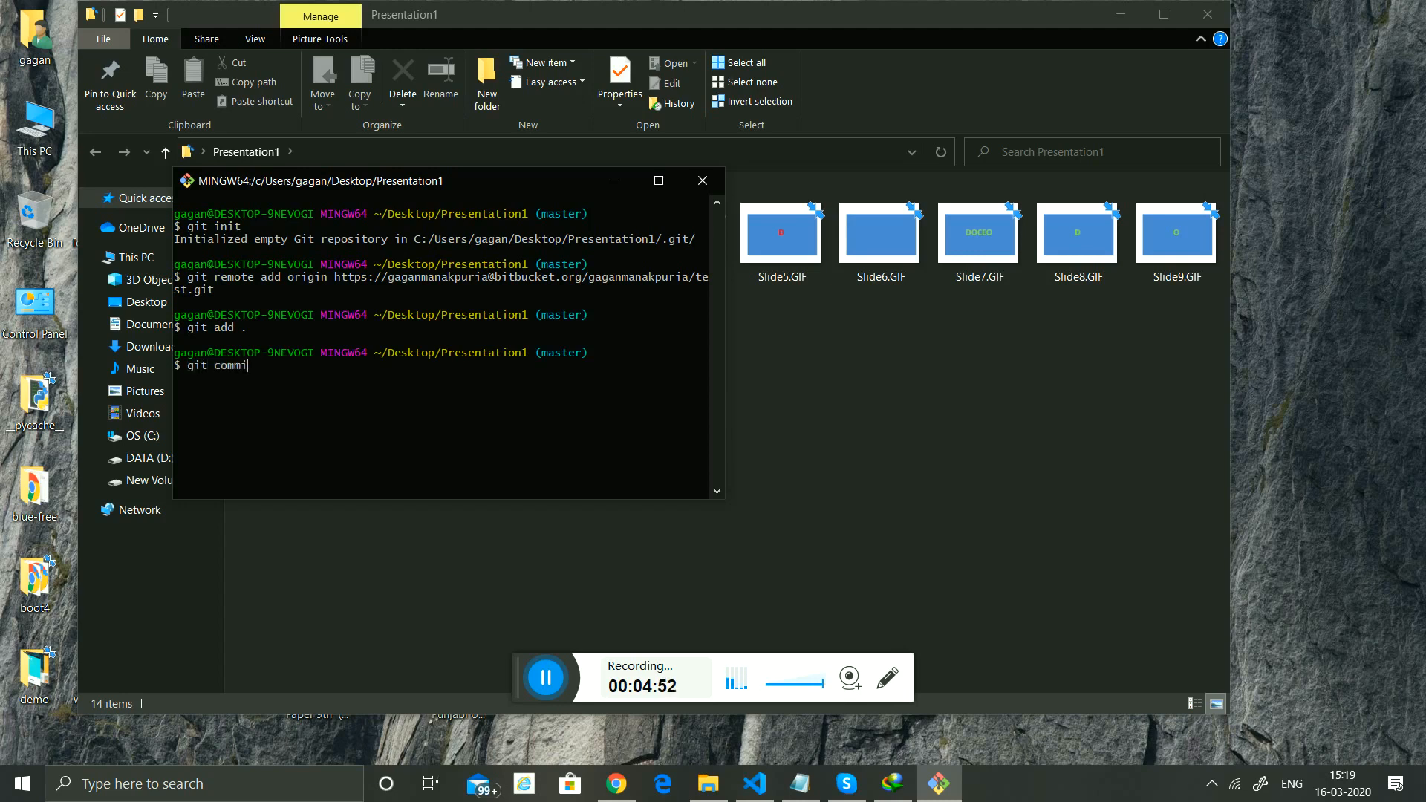
type("t")
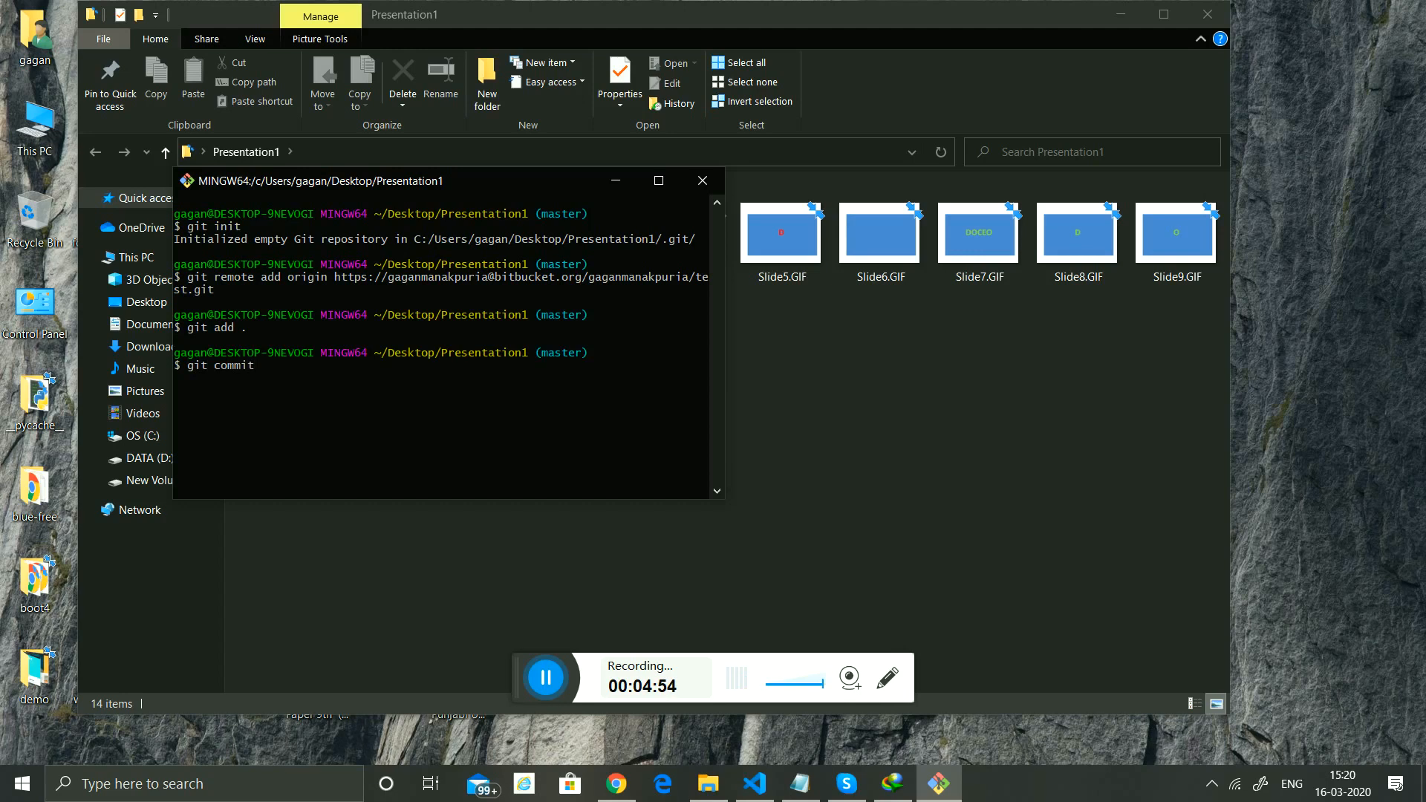
type("-m")
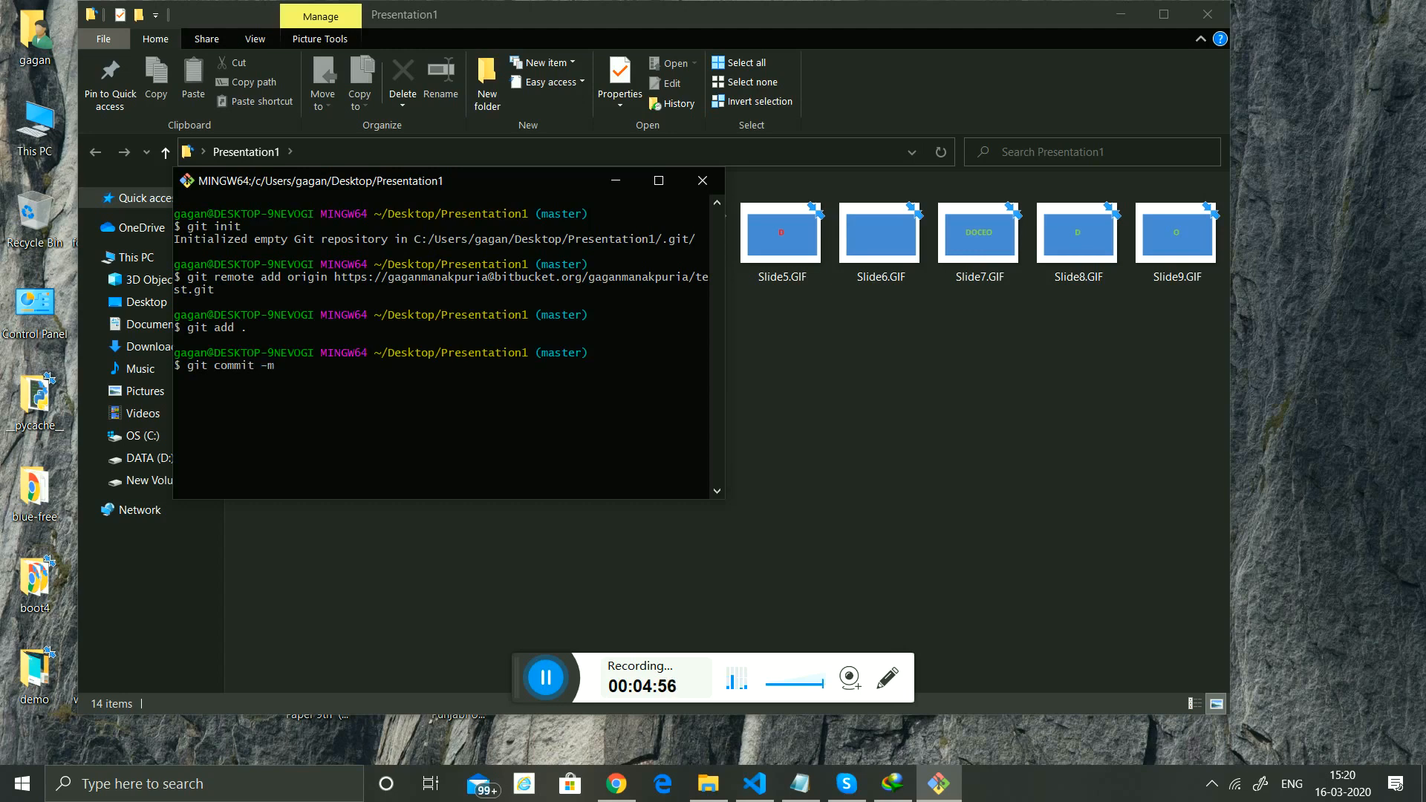
type("\"\"")
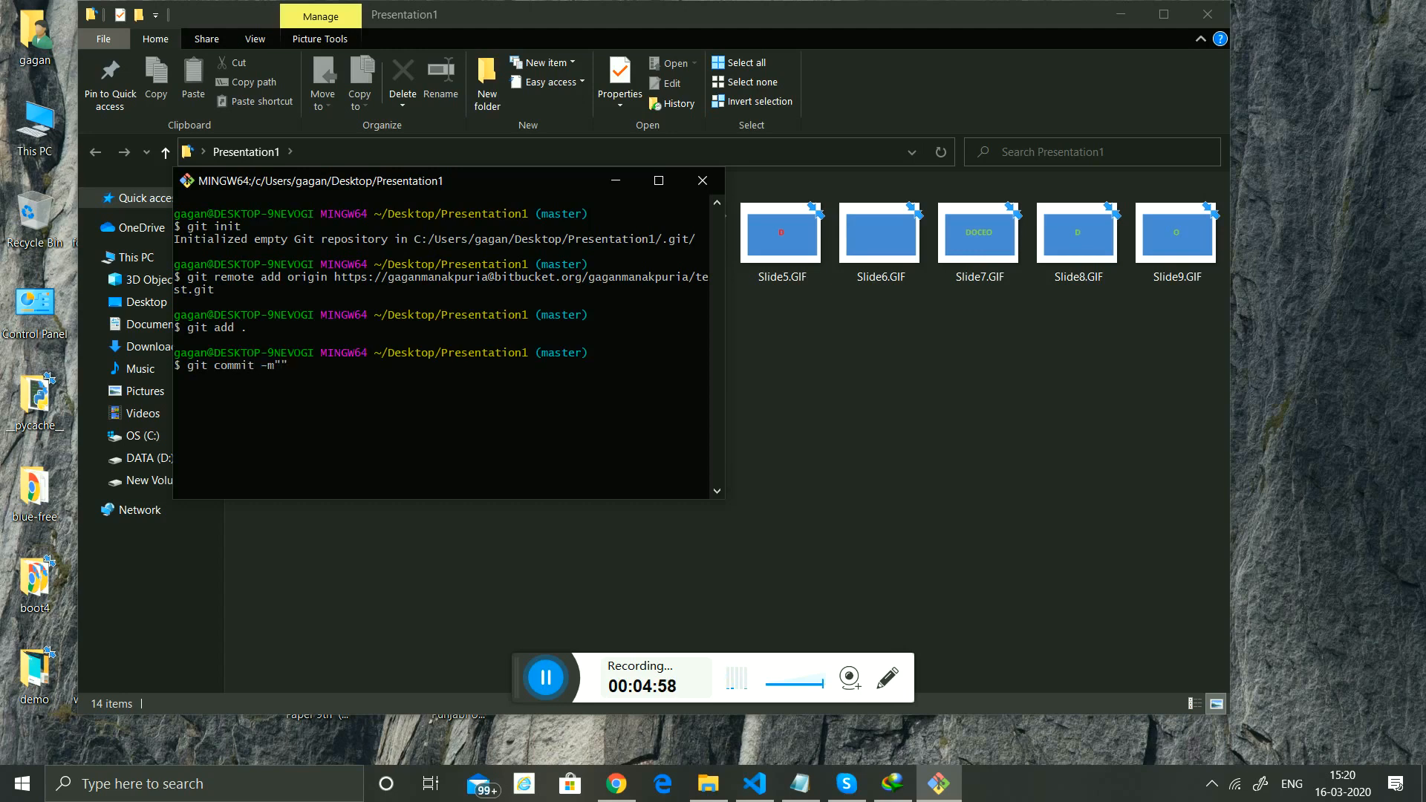
type("u")
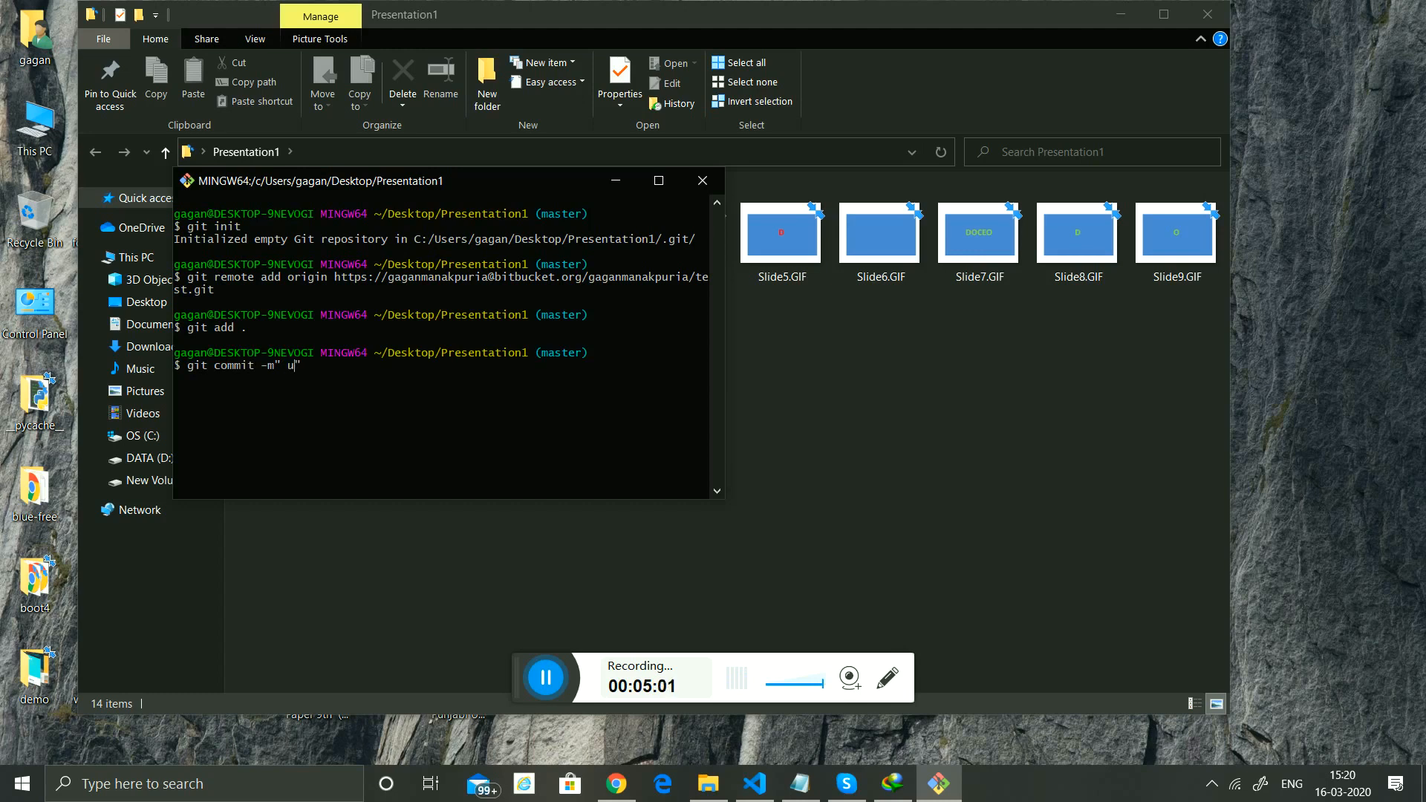
type("pdate")
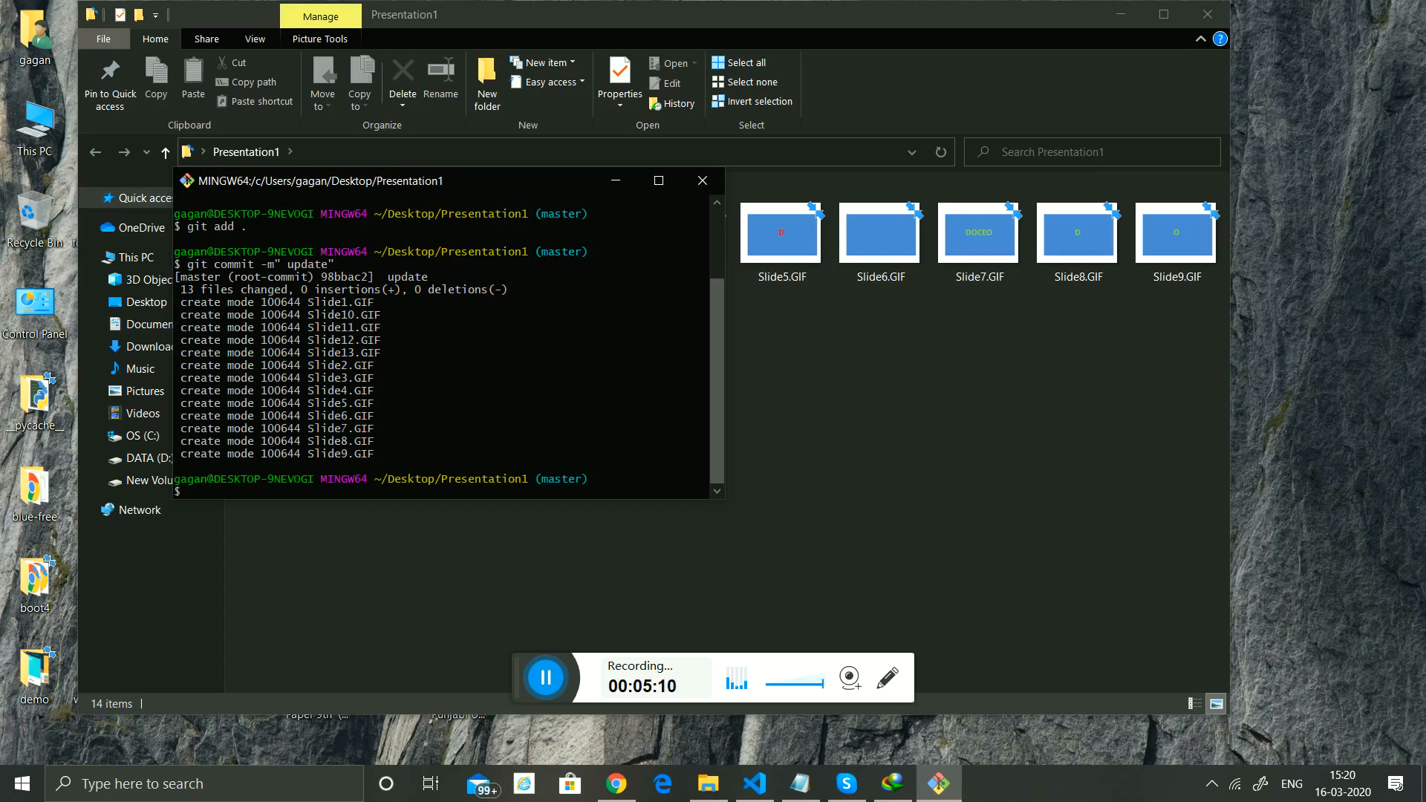
Push the master branch to origin with git push -u origin master.
type("git pus")
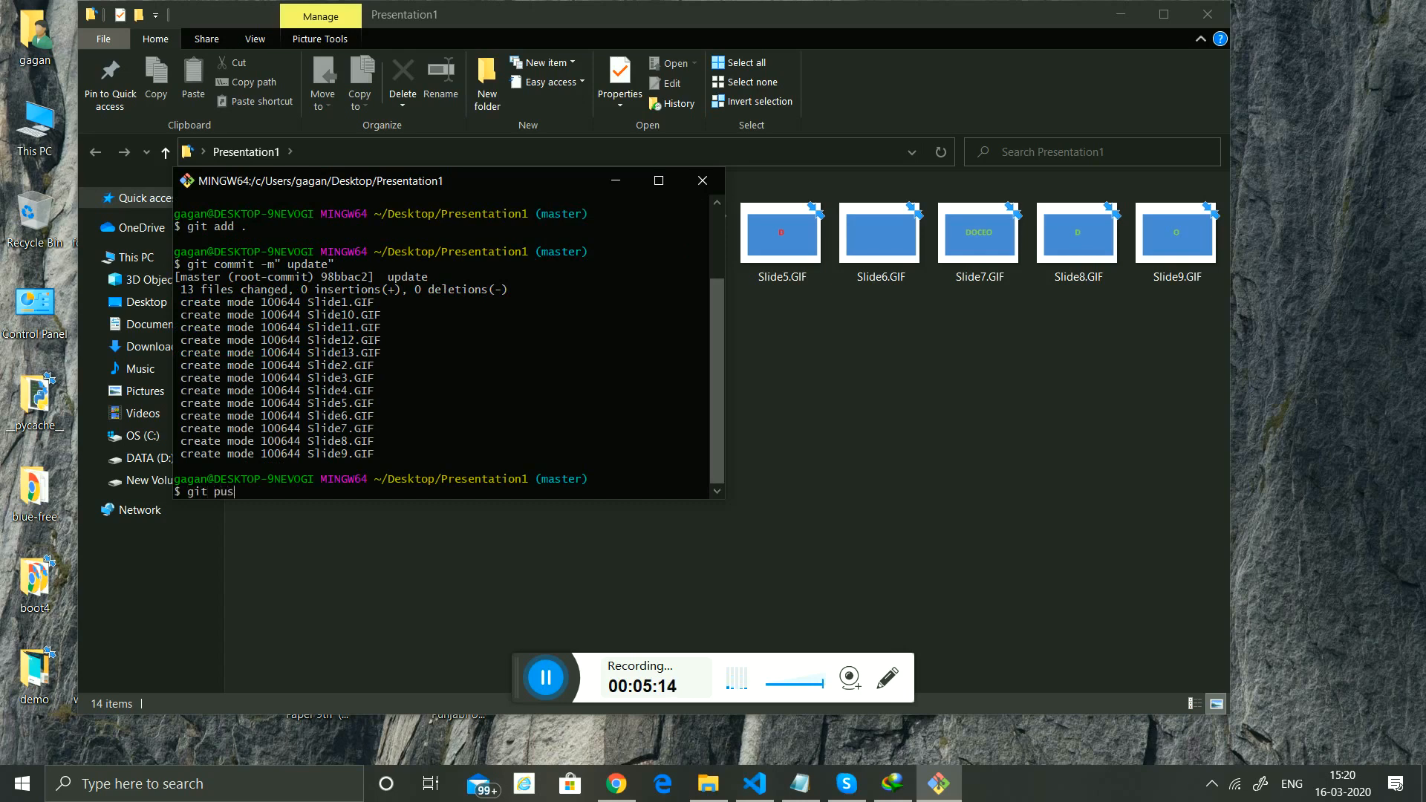
type("h -u")
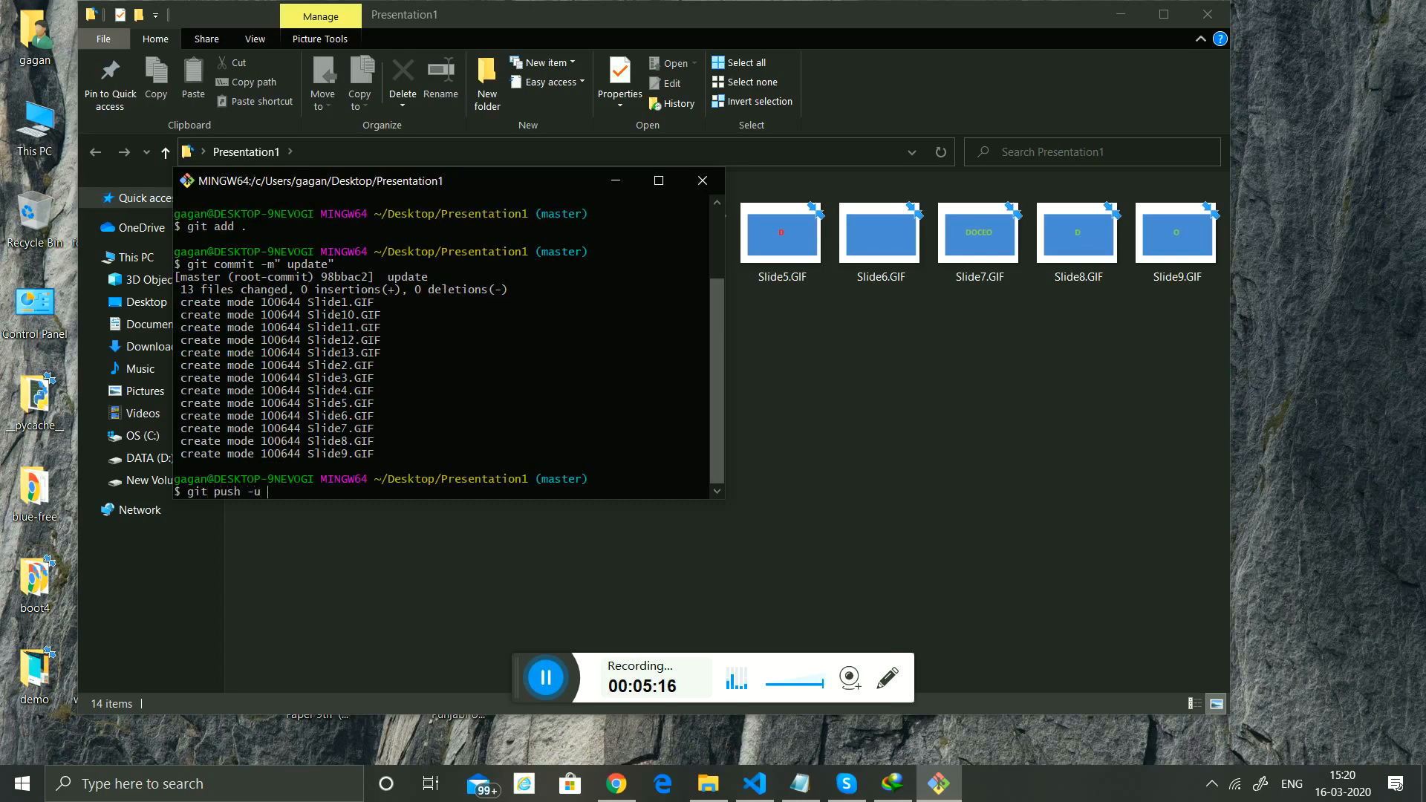
type("orig")
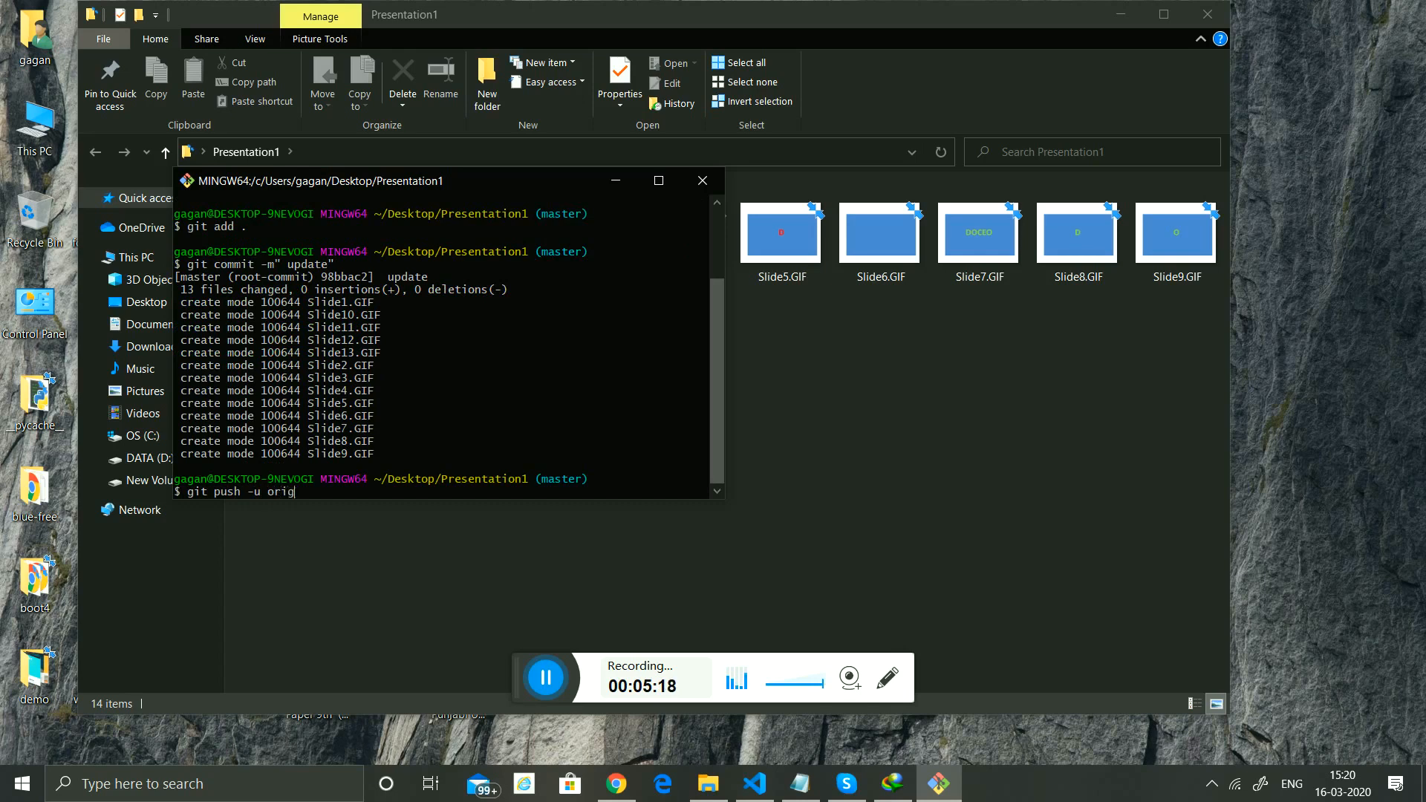
type("in mas")
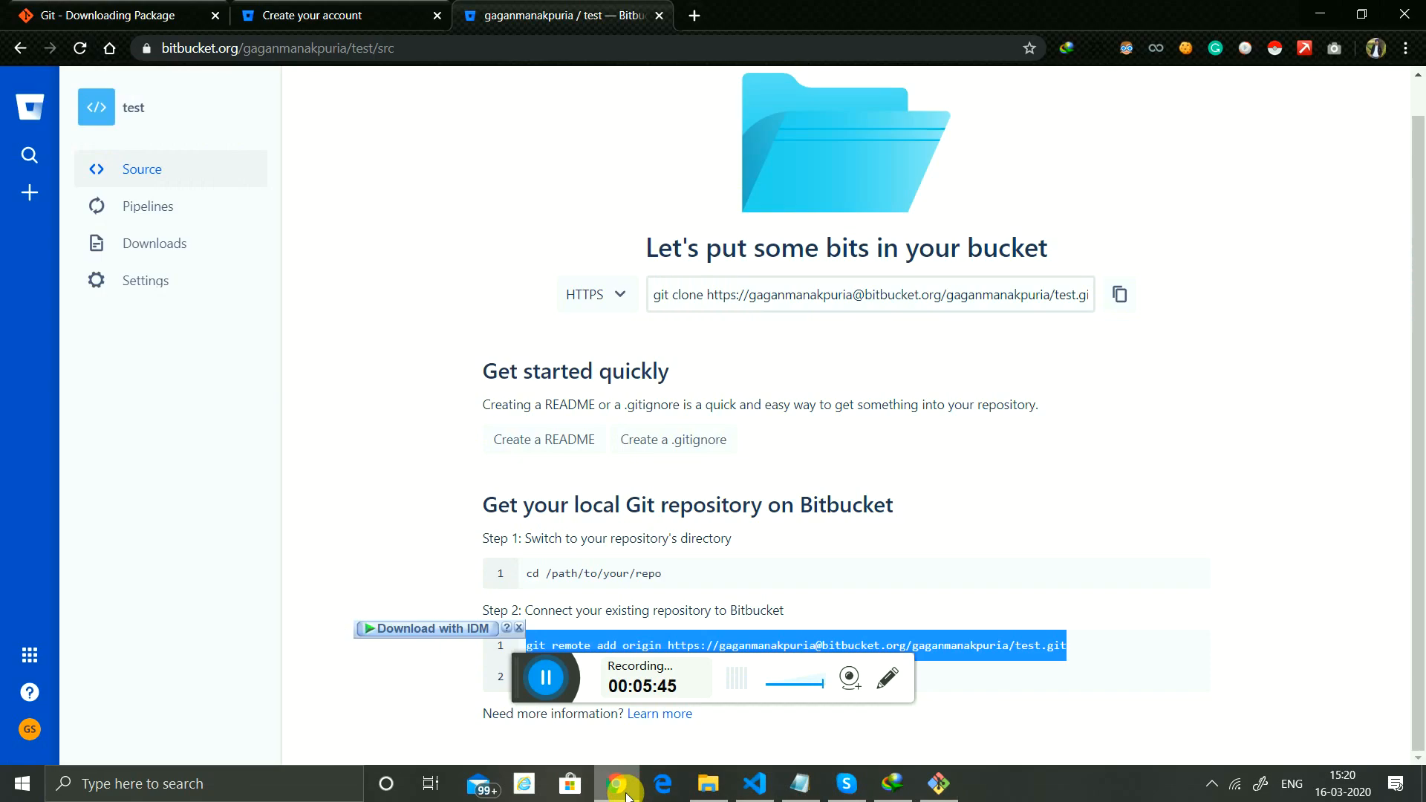
mouse_move(372, 261)
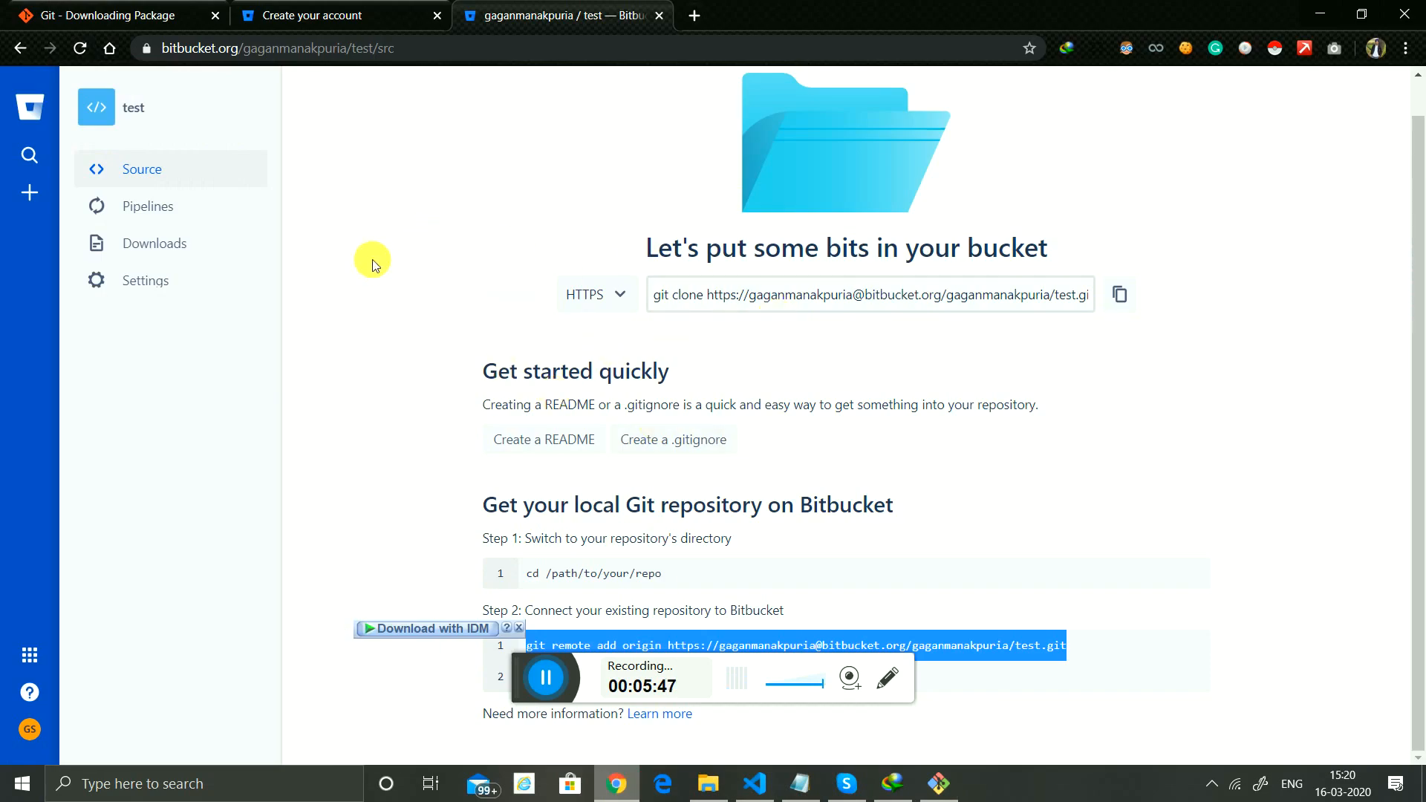
mouse_move(132, 107)
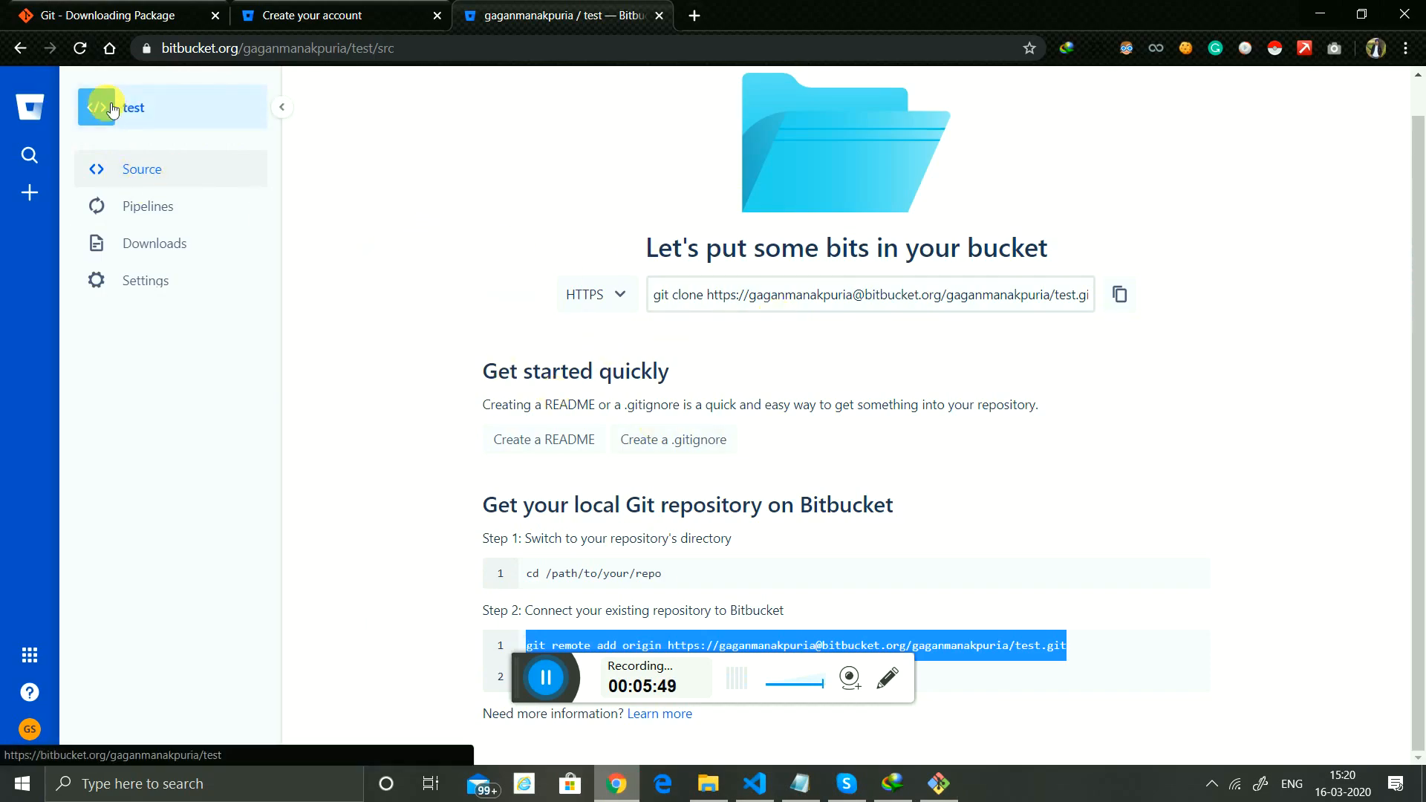